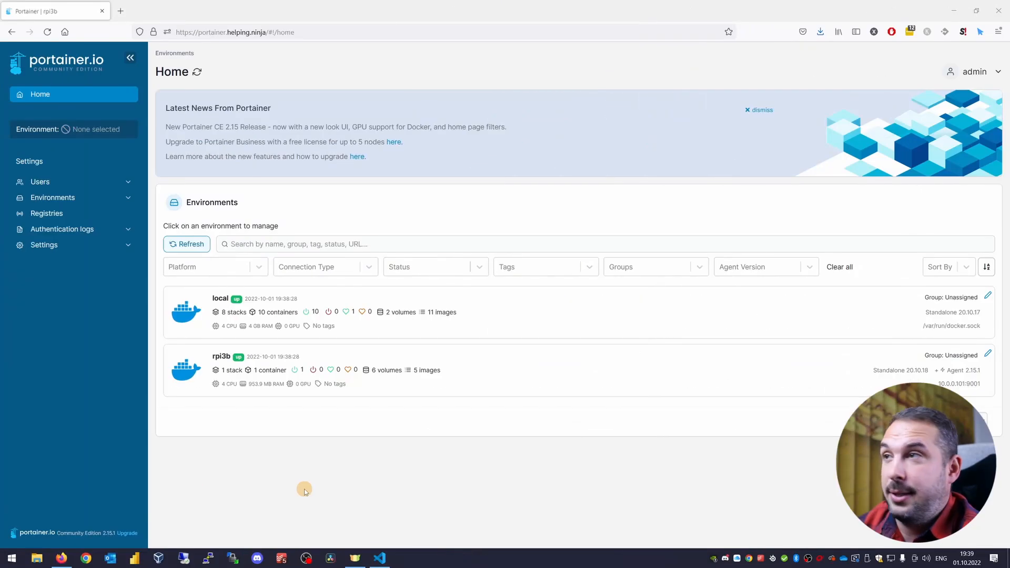
mouse_move(481, 491)
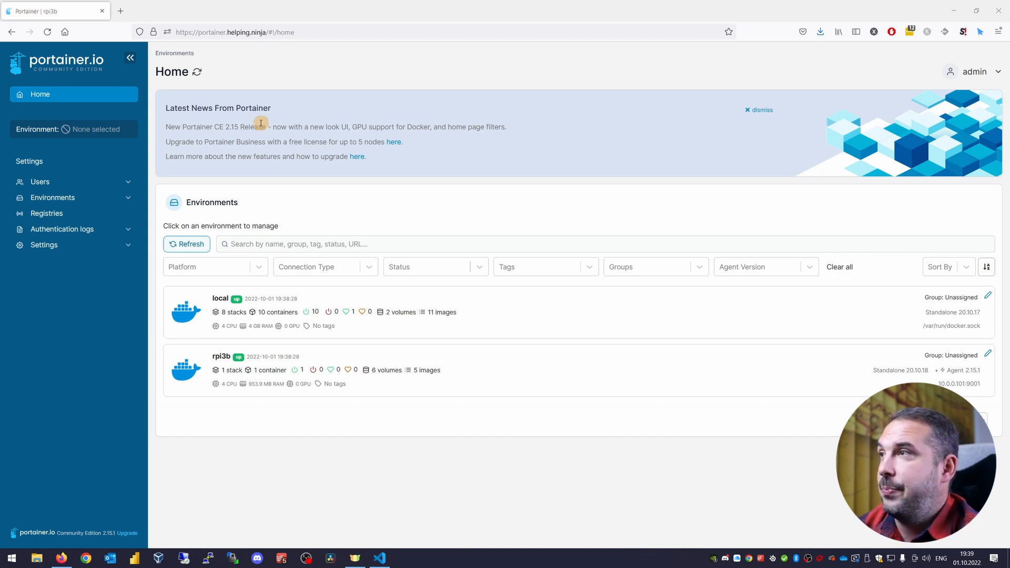
mouse_move(236, 123)
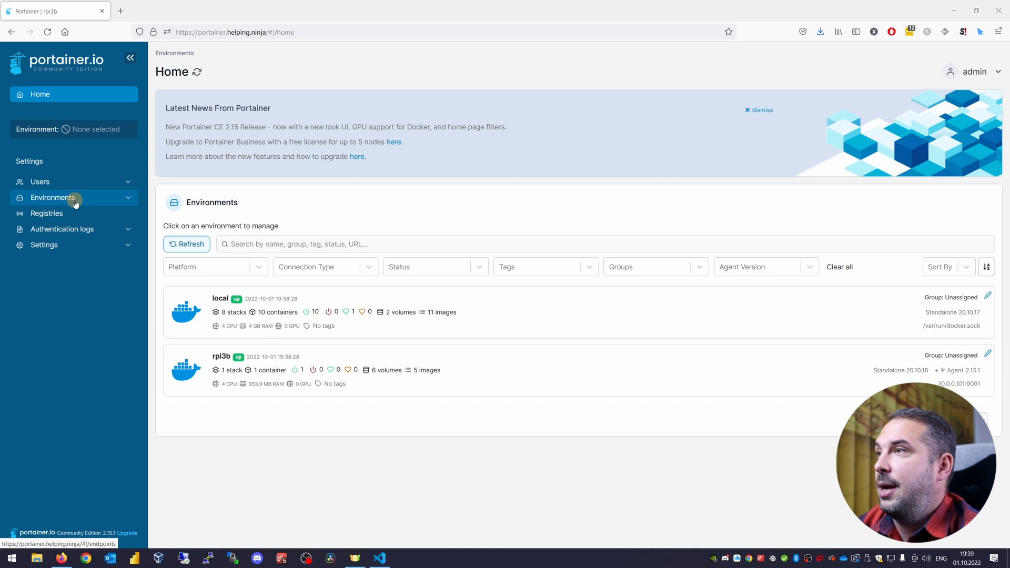
mouse_move(92, 124)
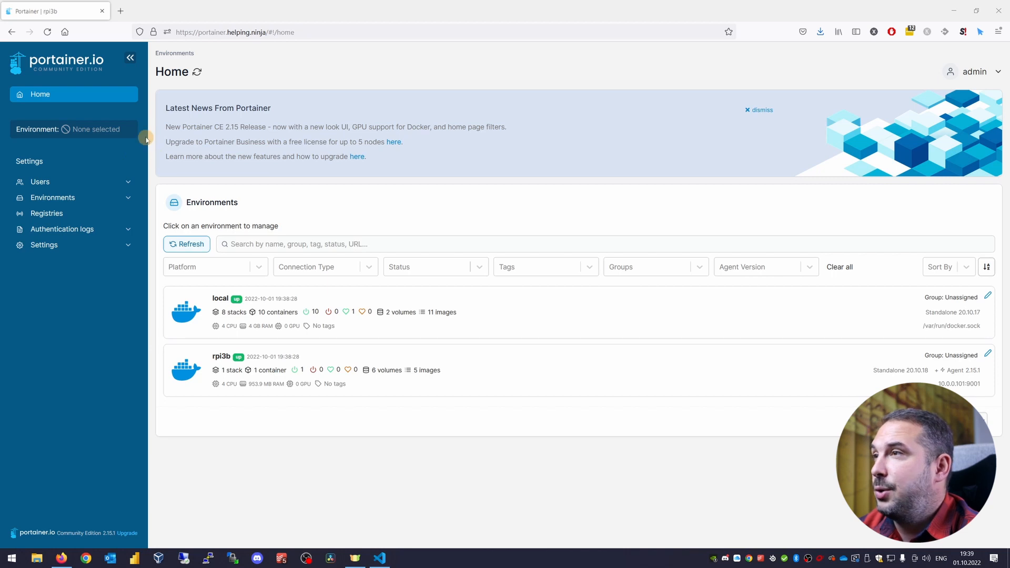
mouse_move(764, 187)
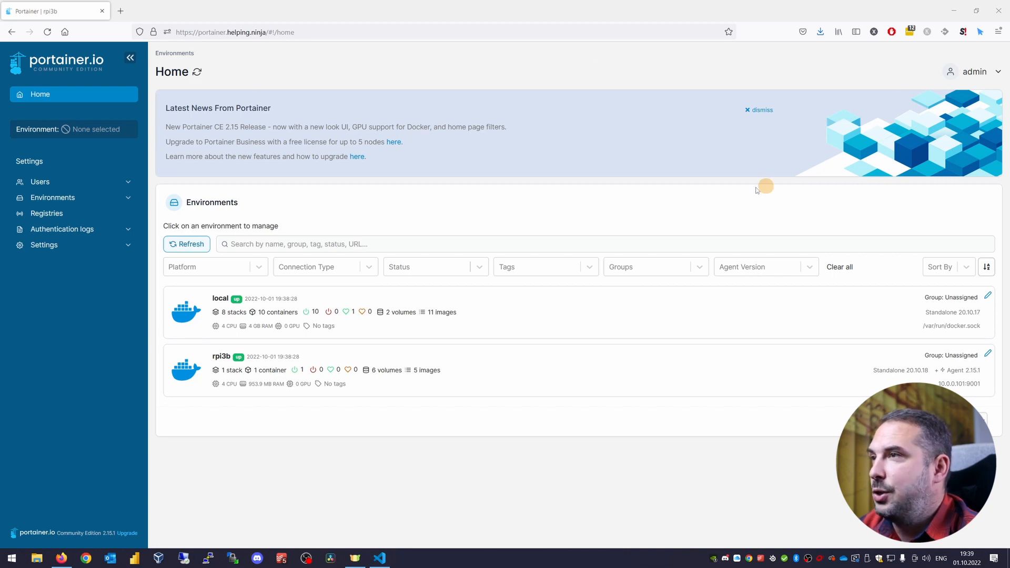
mouse_move(192, 182)
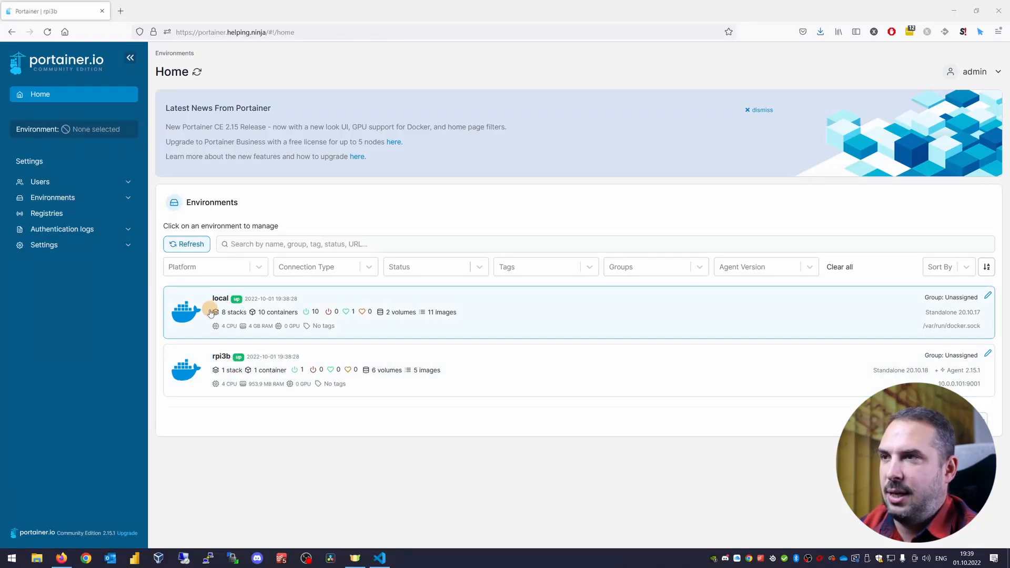
mouse_move(227, 312)
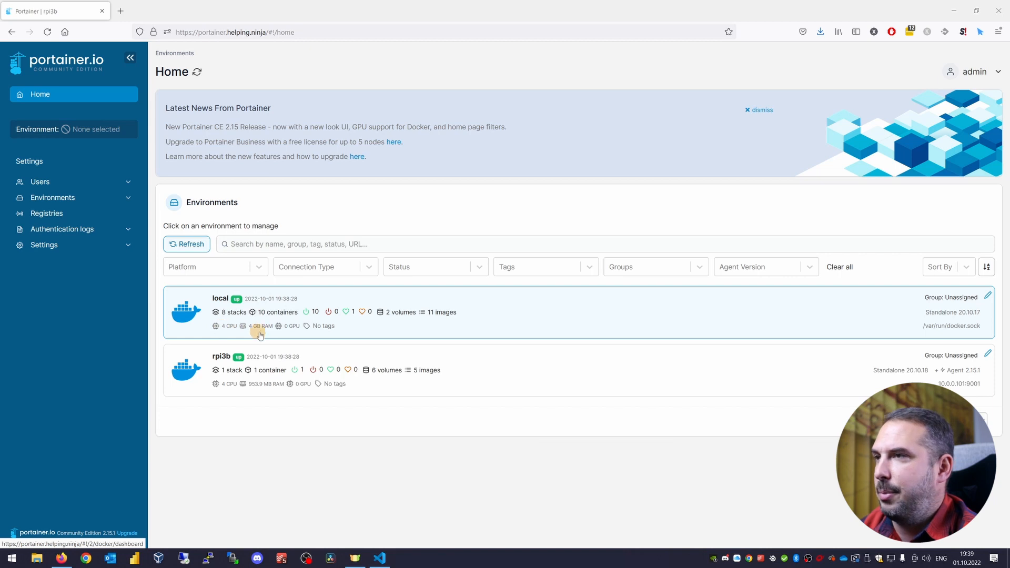
mouse_move(922, 337)
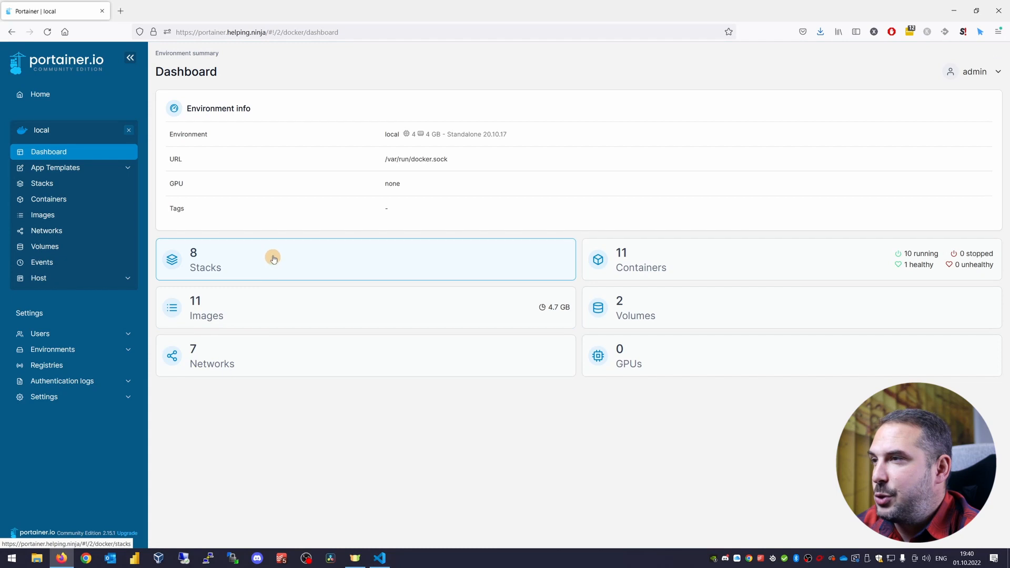
mouse_move(224, 230)
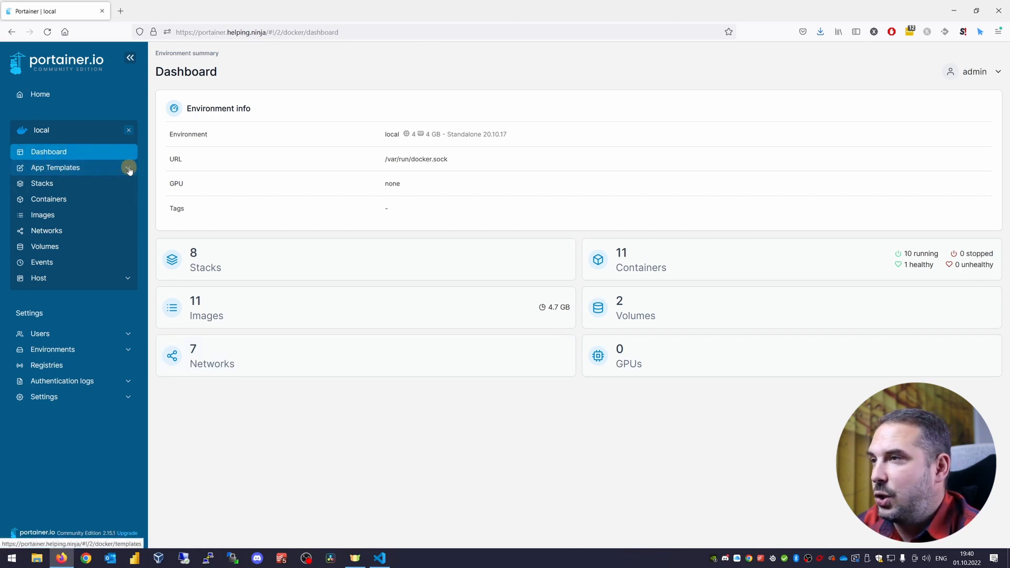
Expand App Templates and open the local environment's Stacks list of eight Compose stacks.
left_click(128, 168)
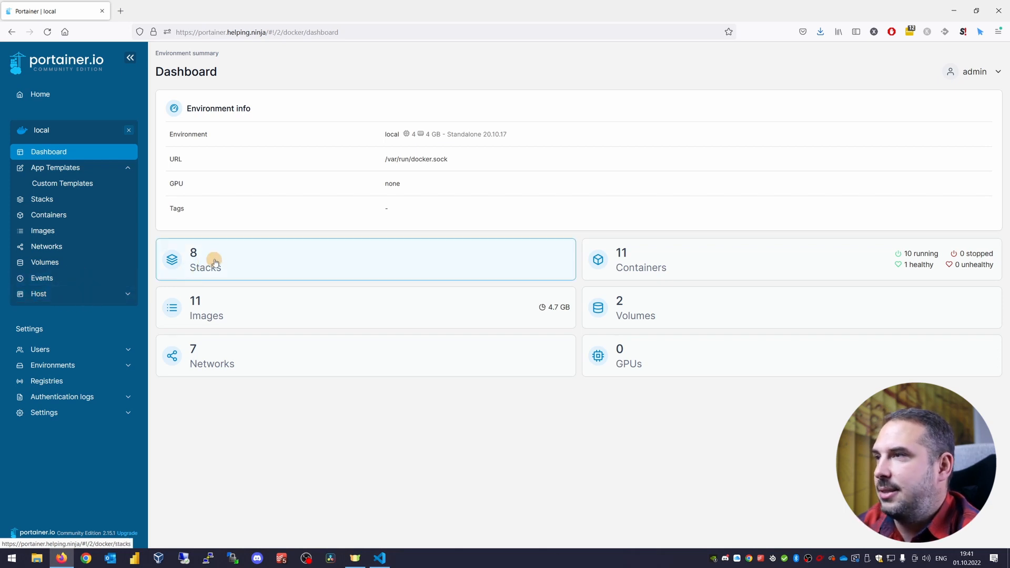
left_click(215, 259)
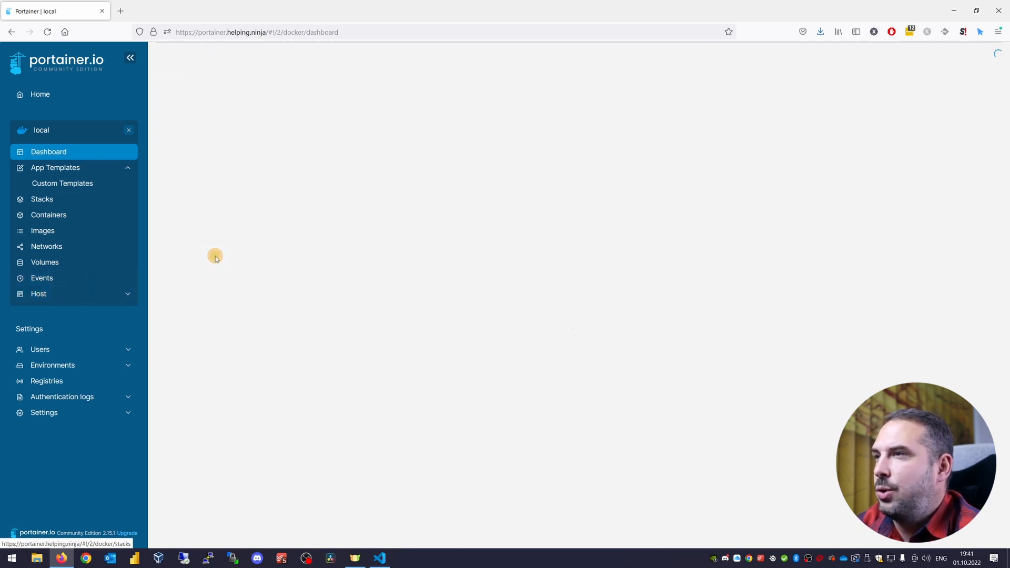
left_click(42, 199)
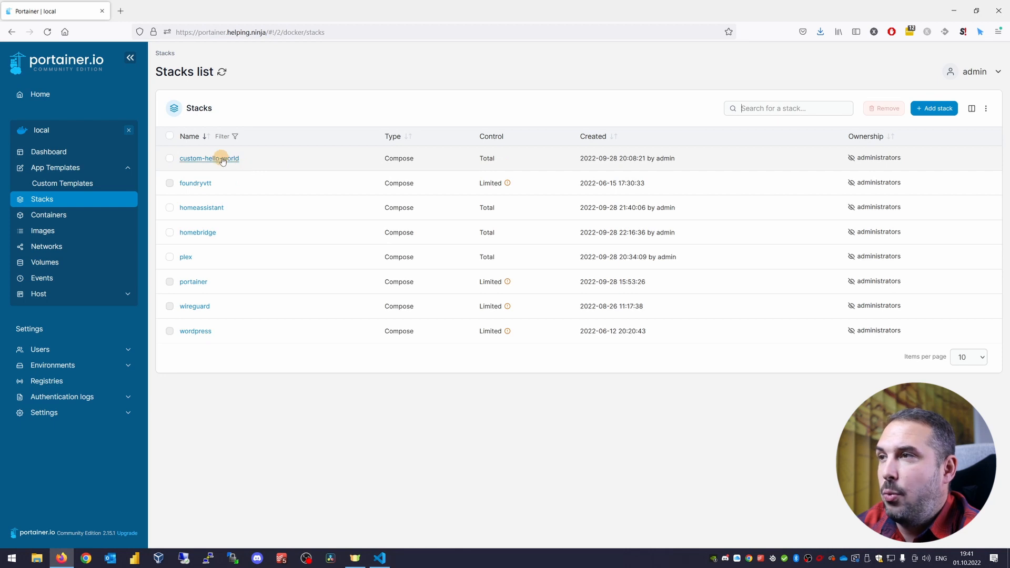
mouse_move(214, 282)
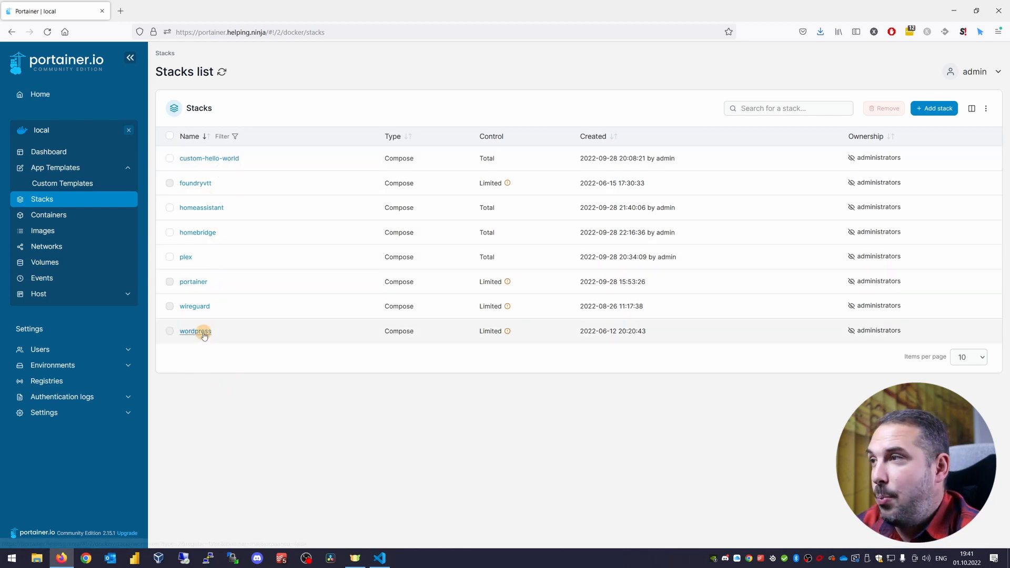
Open the wordpress stack and run pwd in the wordpress container's Exec Console.
left_click(195, 330)
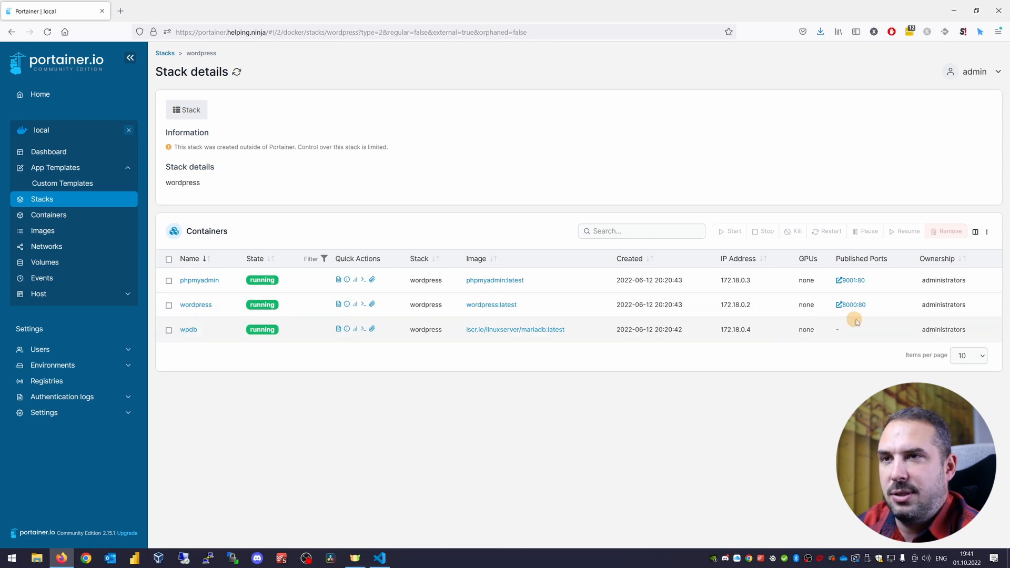
mouse_move(850, 304)
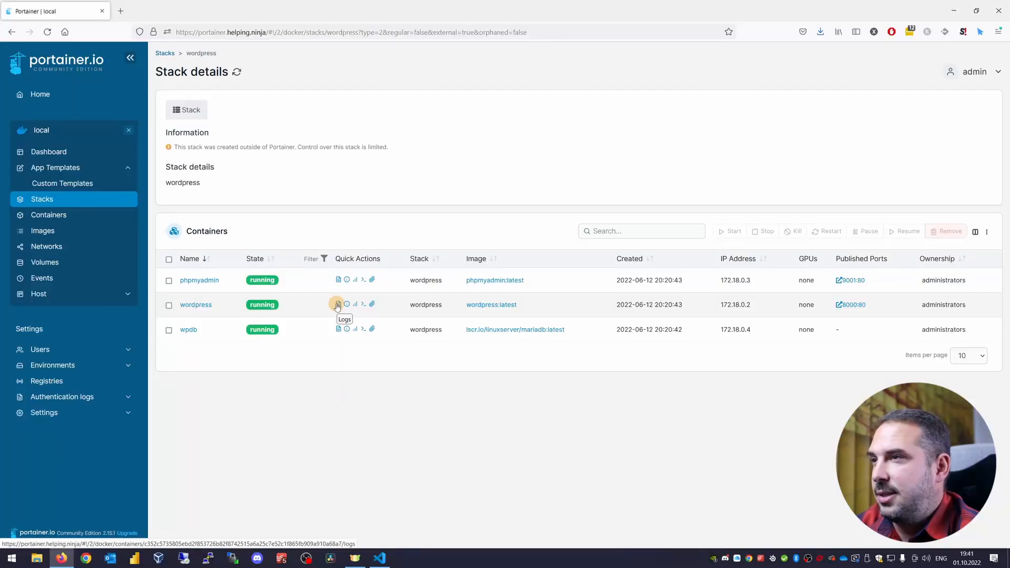
left_click(338, 304)
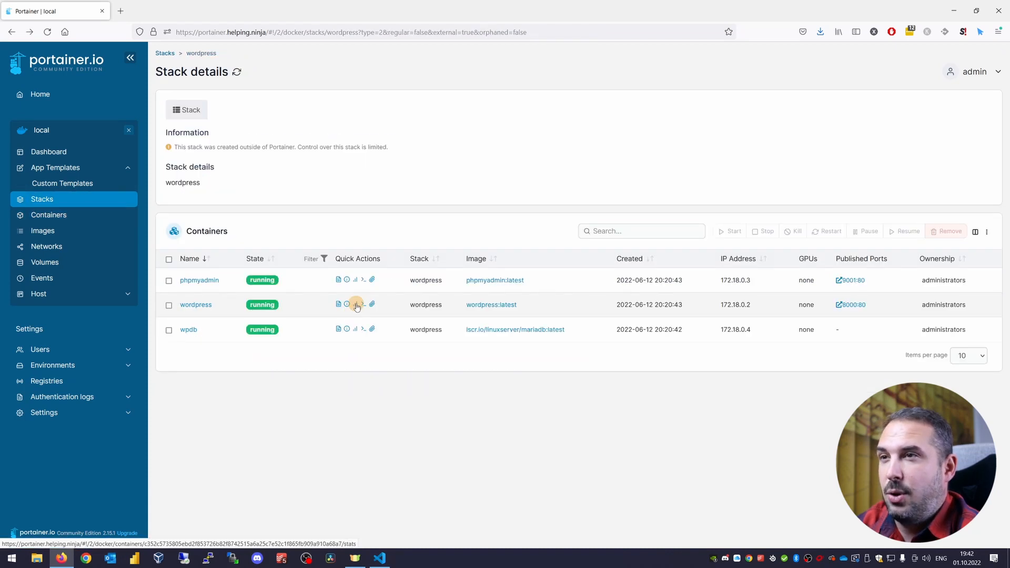
left_click(355, 304)
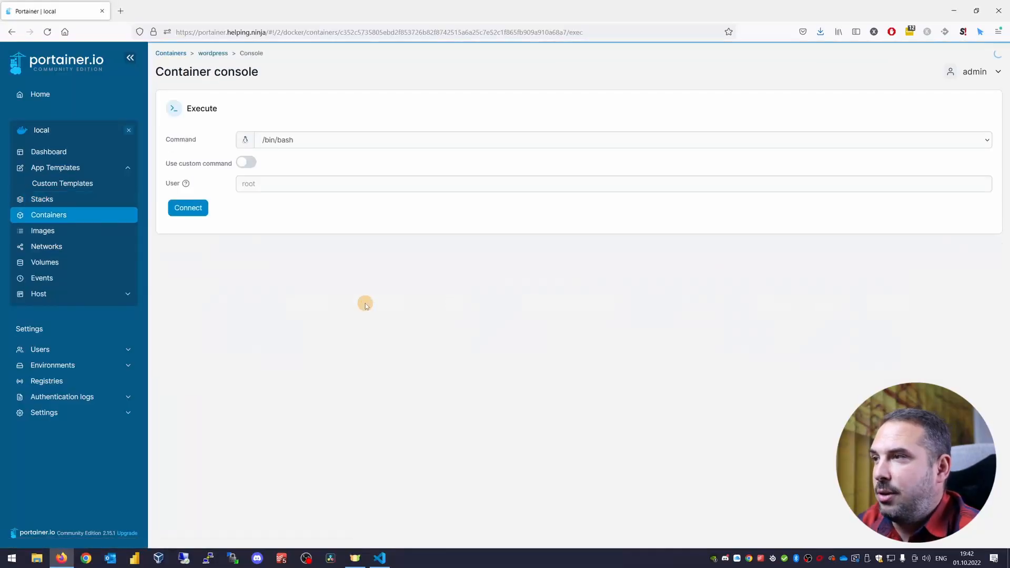
left_click(188, 207)
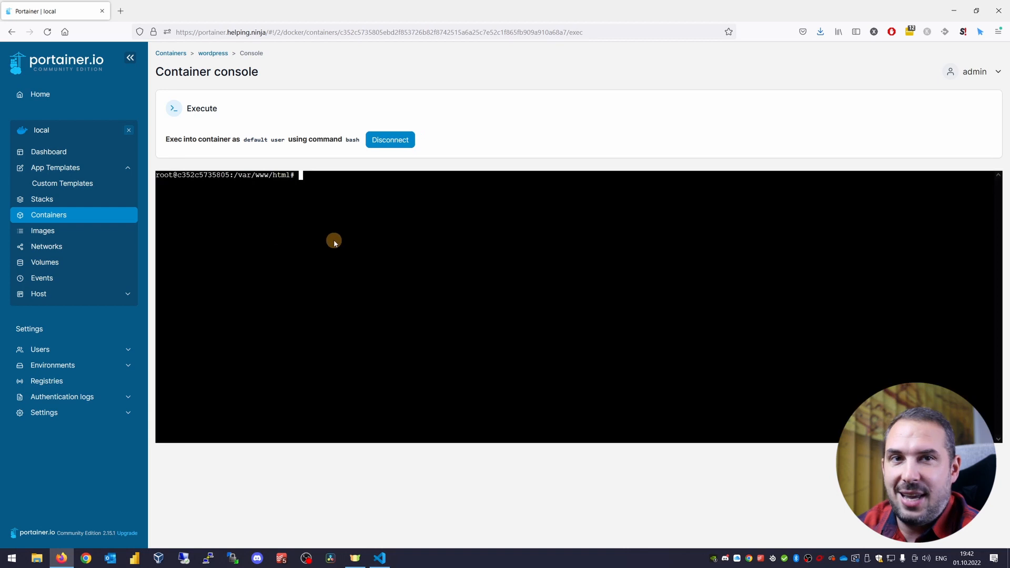
type("pwd")
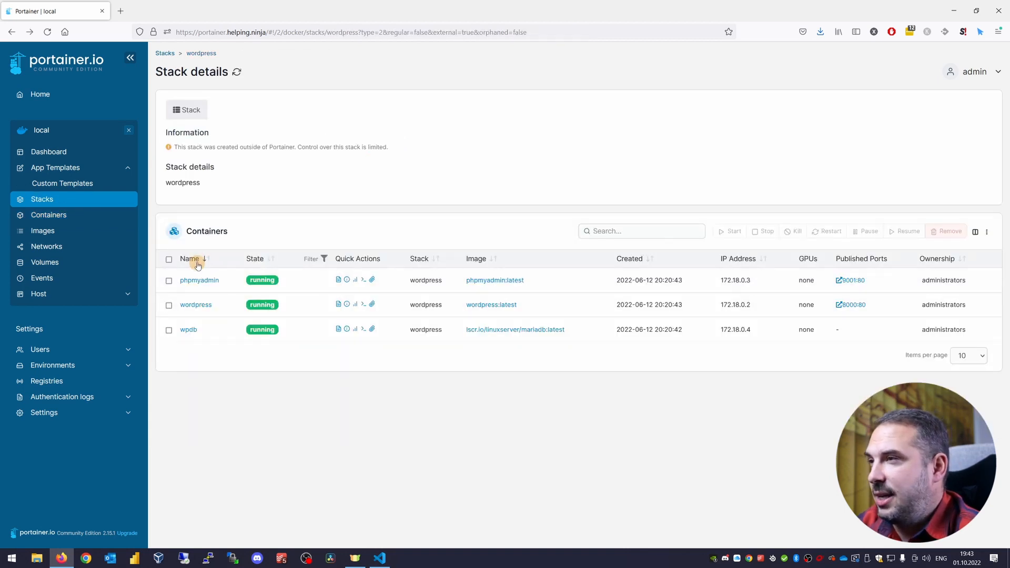
Browse the local environment's Containers, Images, Networks and Volumes lists in turn.
left_click(48, 215)
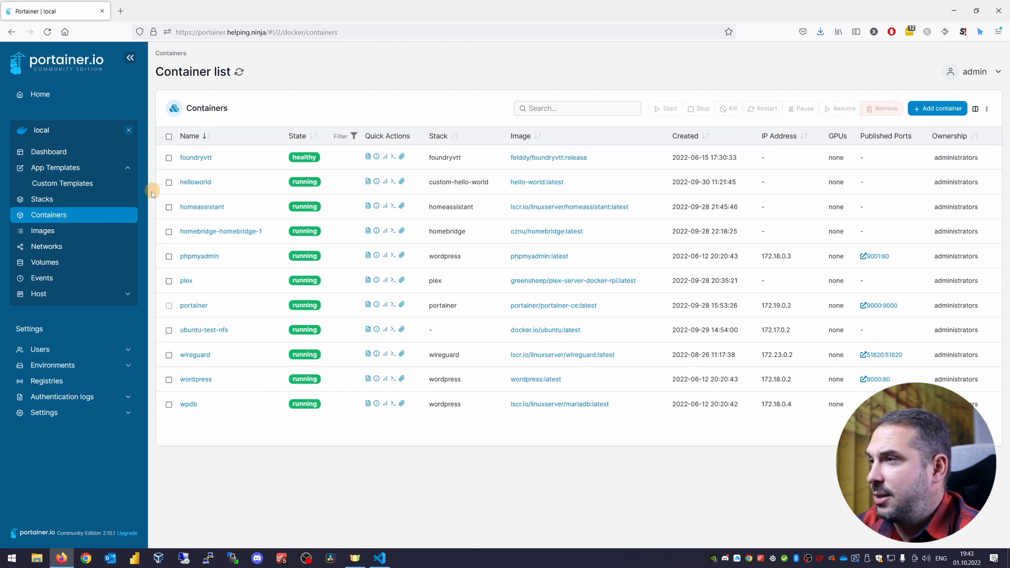
left_click(43, 230)
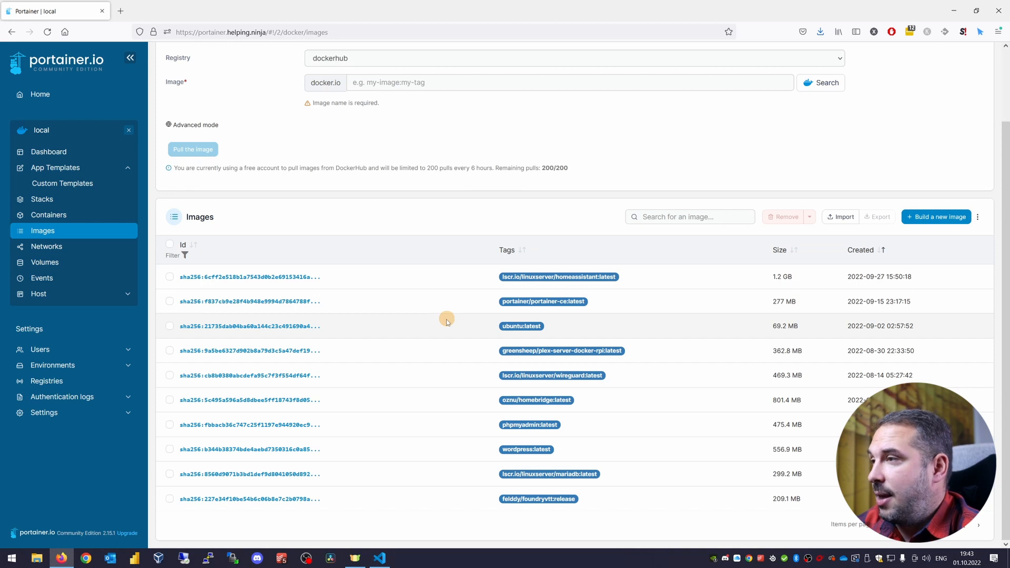
mouse_move(45, 246)
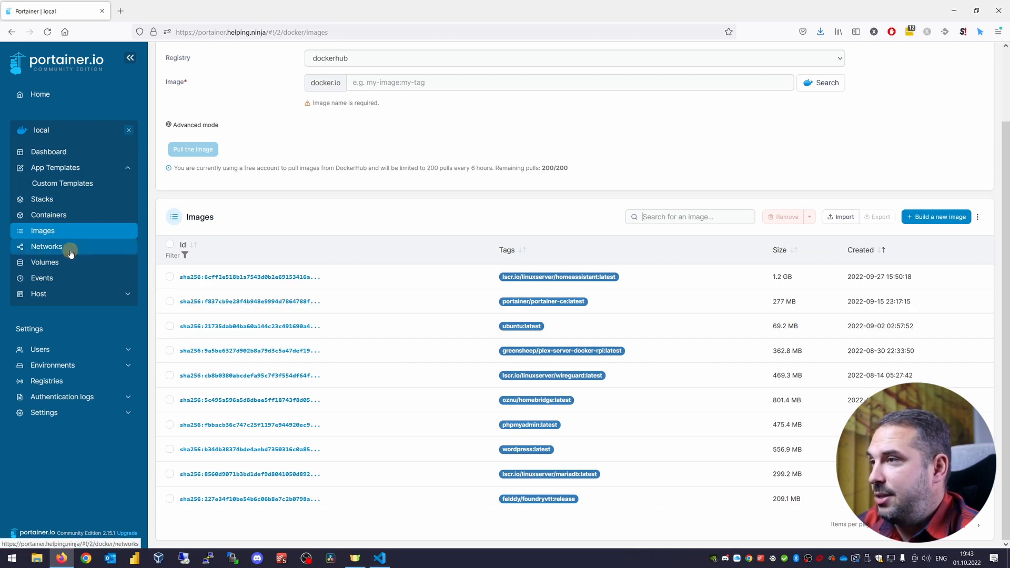
left_click(47, 247)
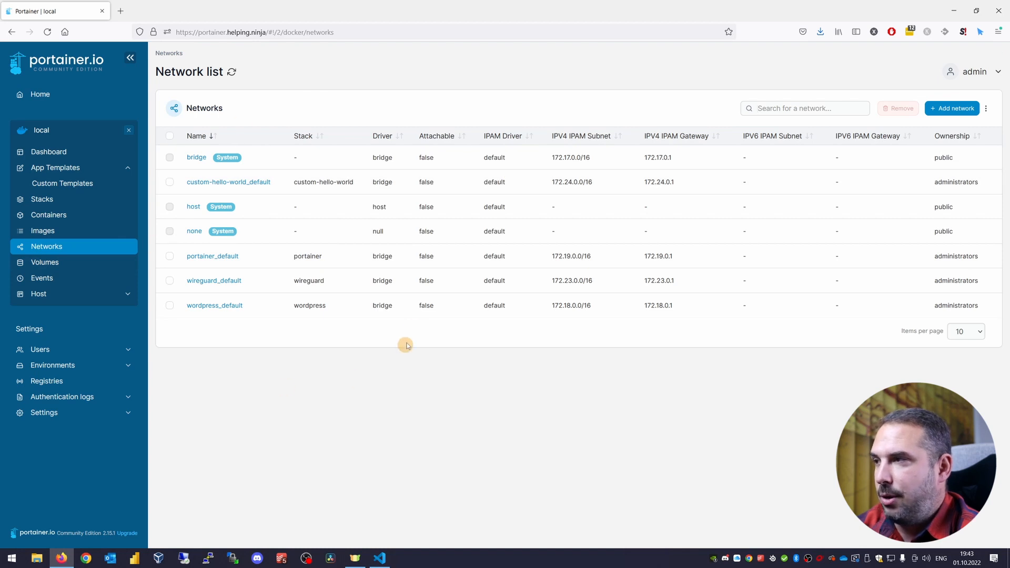
mouse_move(45, 263)
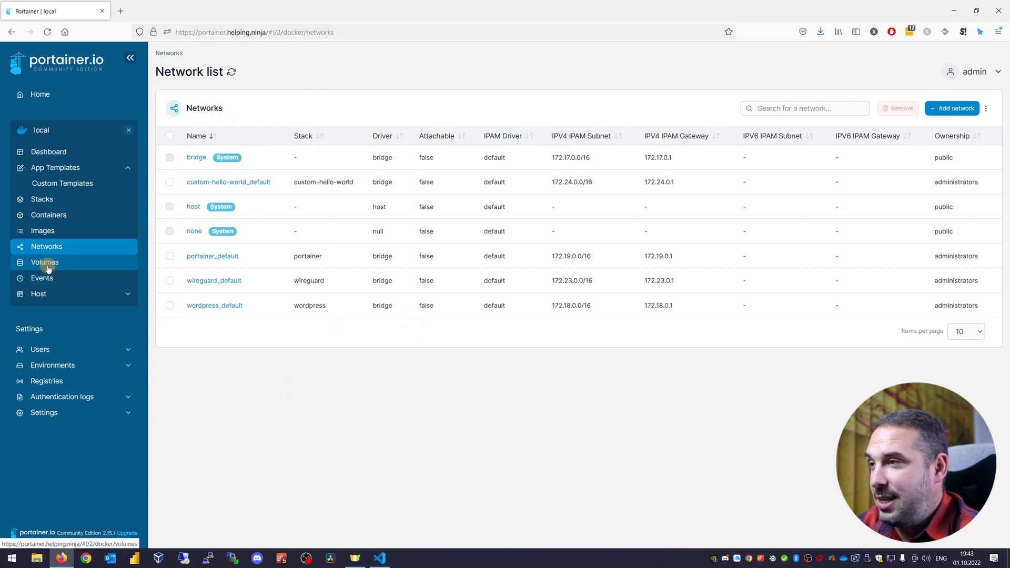
left_click(45, 262)
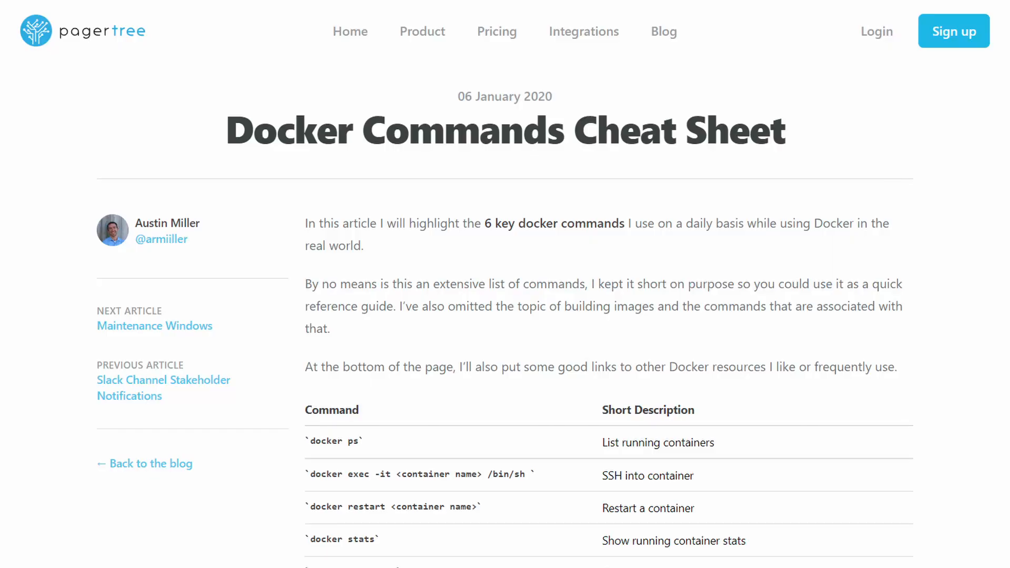
Scroll the Docker Commands Cheat Sheet past the exec, stats and system df sections.
scroll("down", 3)
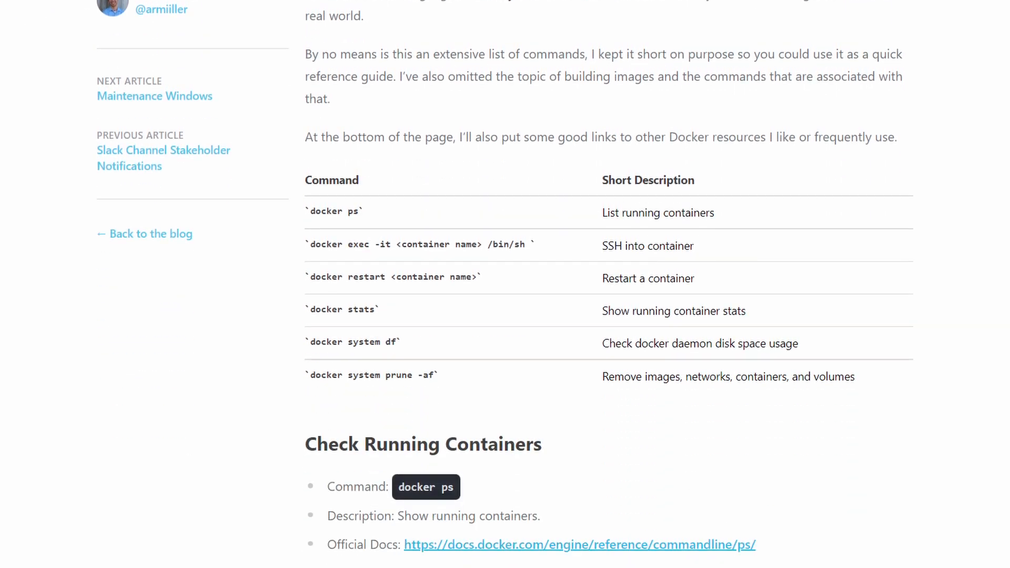
scroll("down", 3)
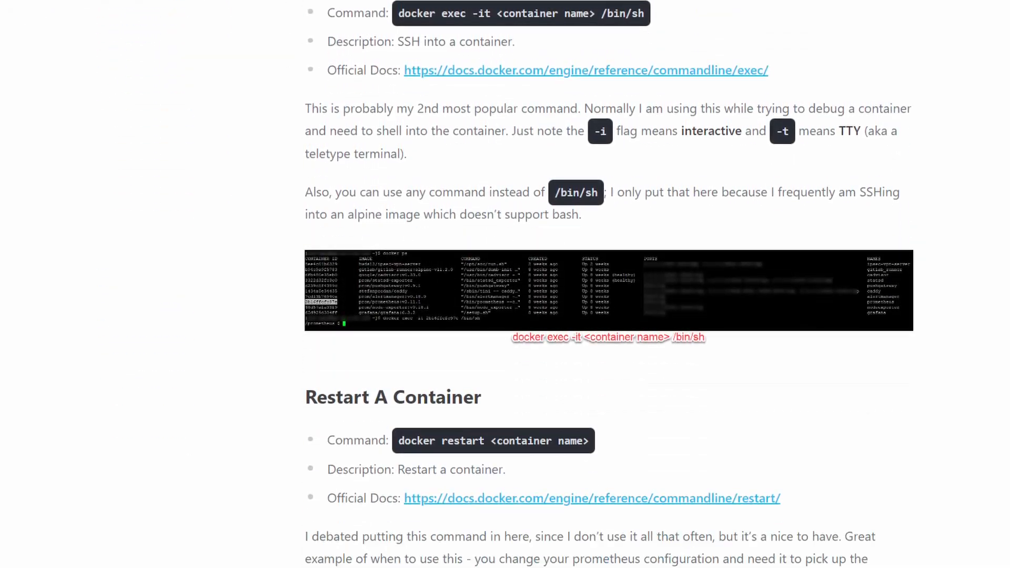
scroll("down", 3)
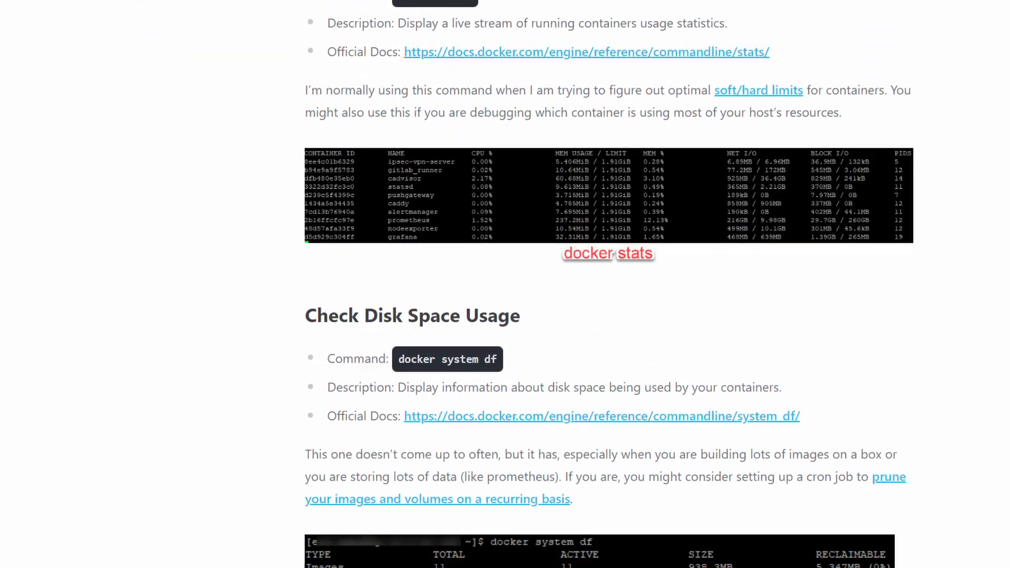
scroll("down", 3)
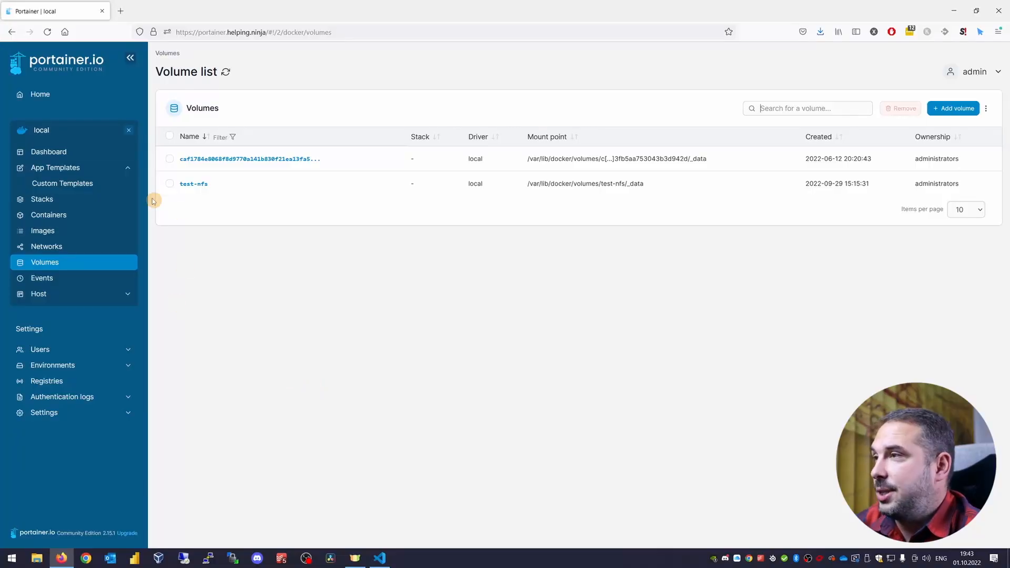
Switch to the rpi3b environment and open its images list.
left_click(40, 95)
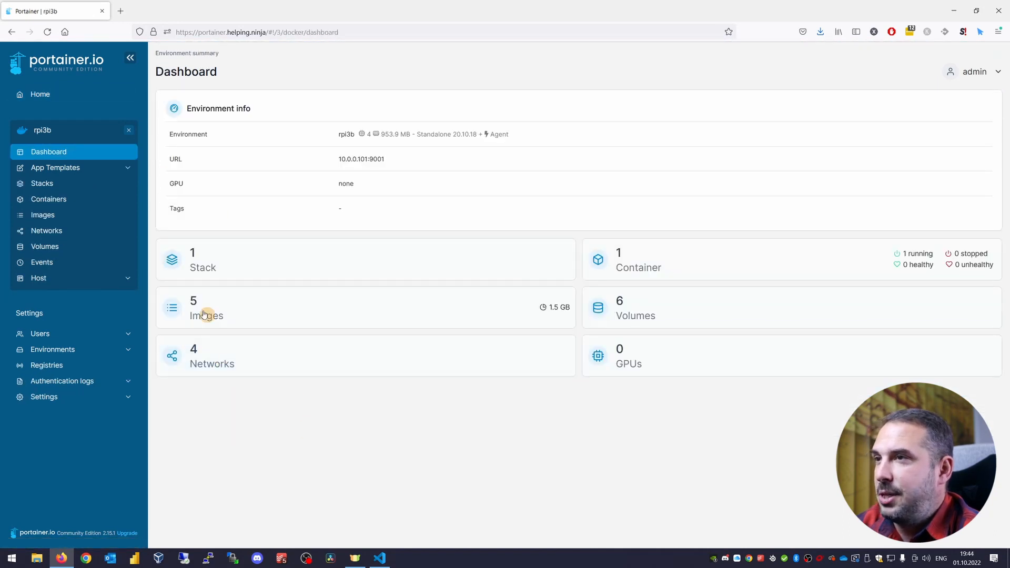
left_click(42, 183)
type("w")
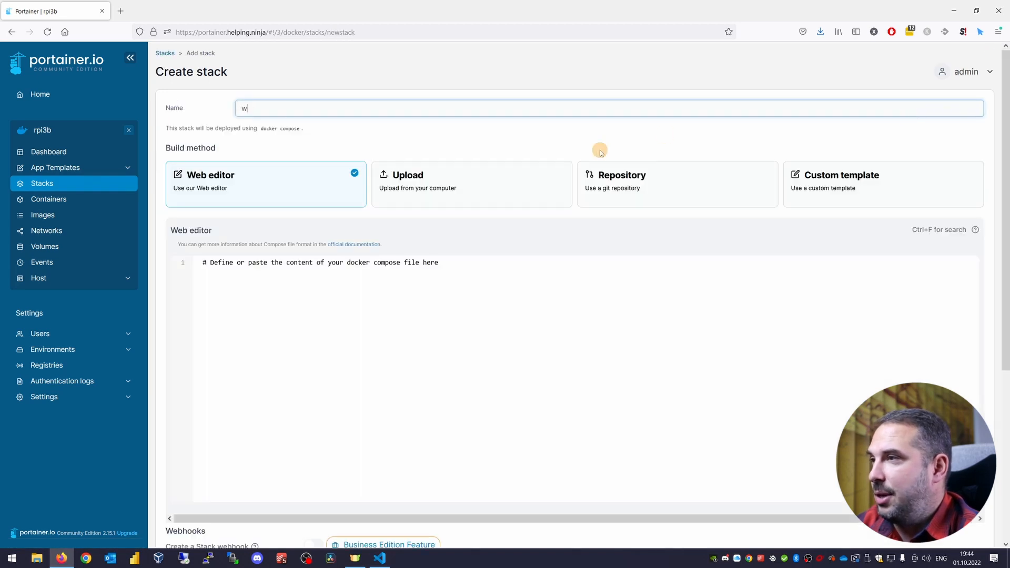
Name the stack wordpress-demo, try Upload, then return to the Web editor build method.
type("ordpress-demo")
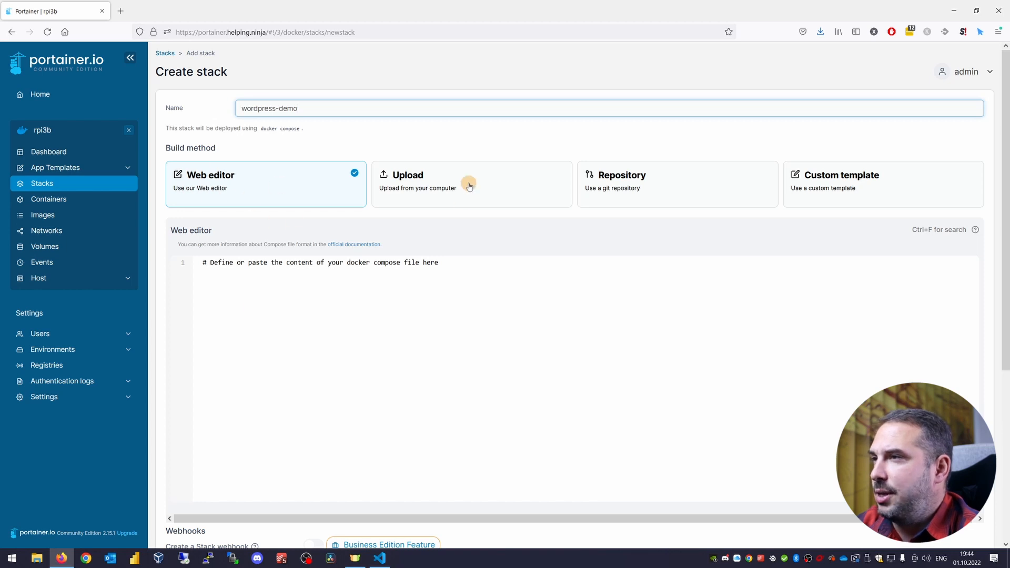
left_click(471, 184)
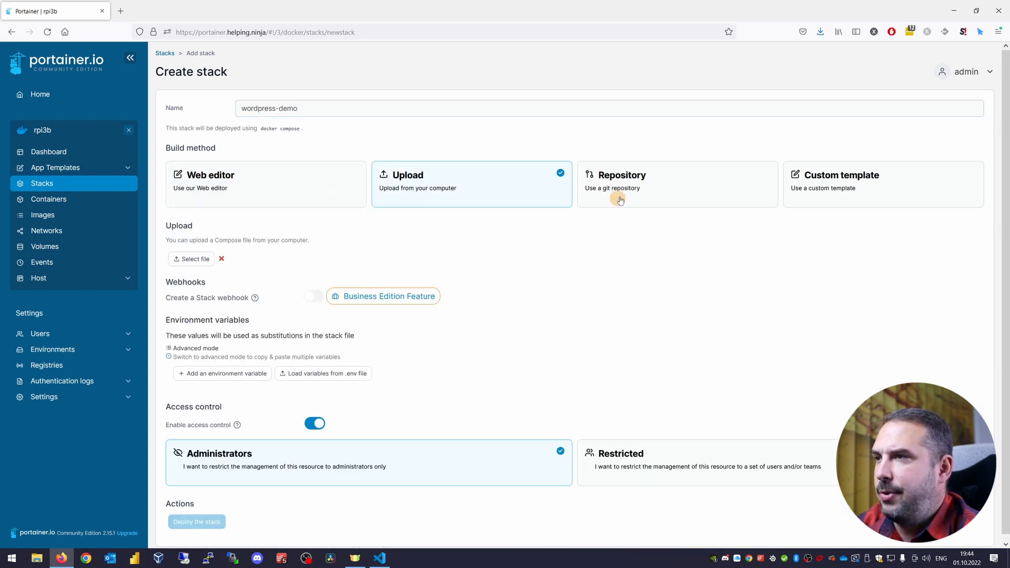
left_click(677, 183)
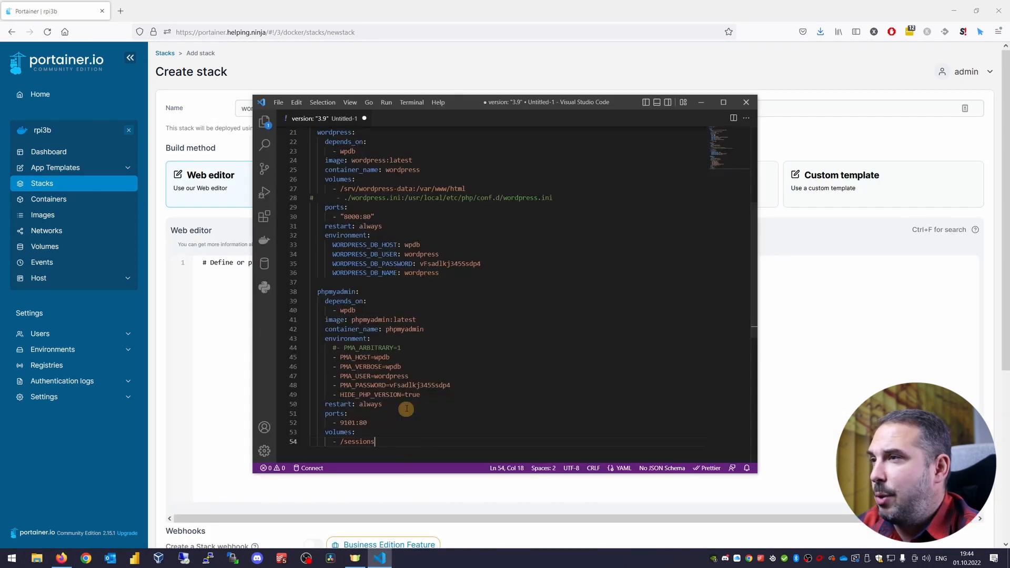
Paste the compose YAML, turn off access control, and deploy the wordpress-demo stack.
left_click(746, 102)
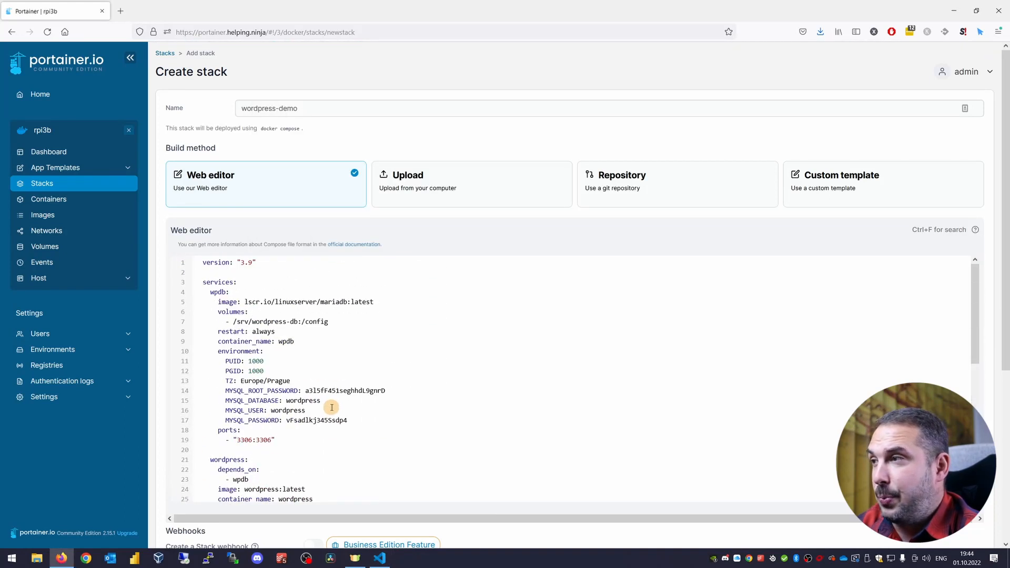
mouse_move(386, 373)
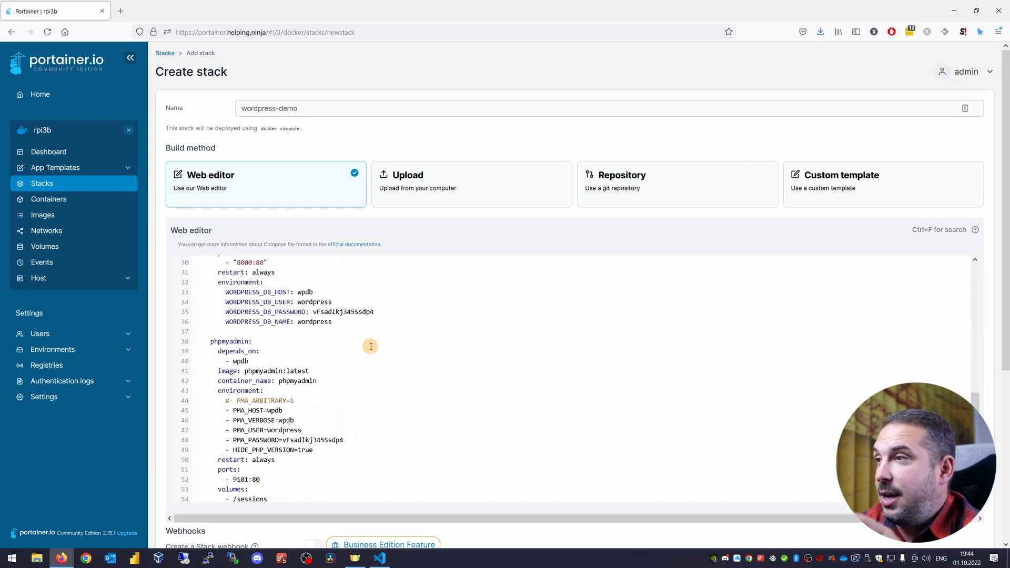
scroll("down", 3)
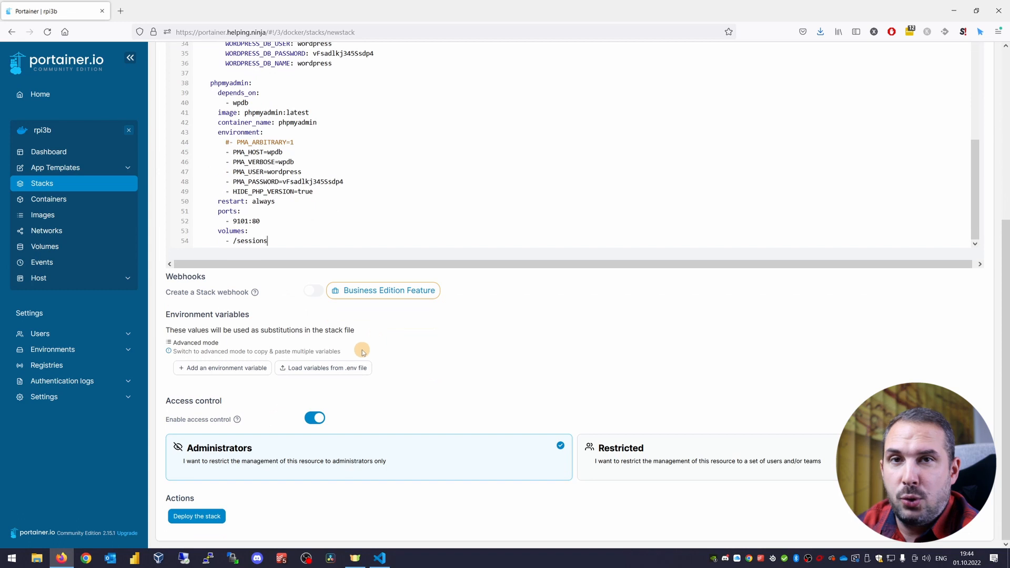
mouse_move(255, 311)
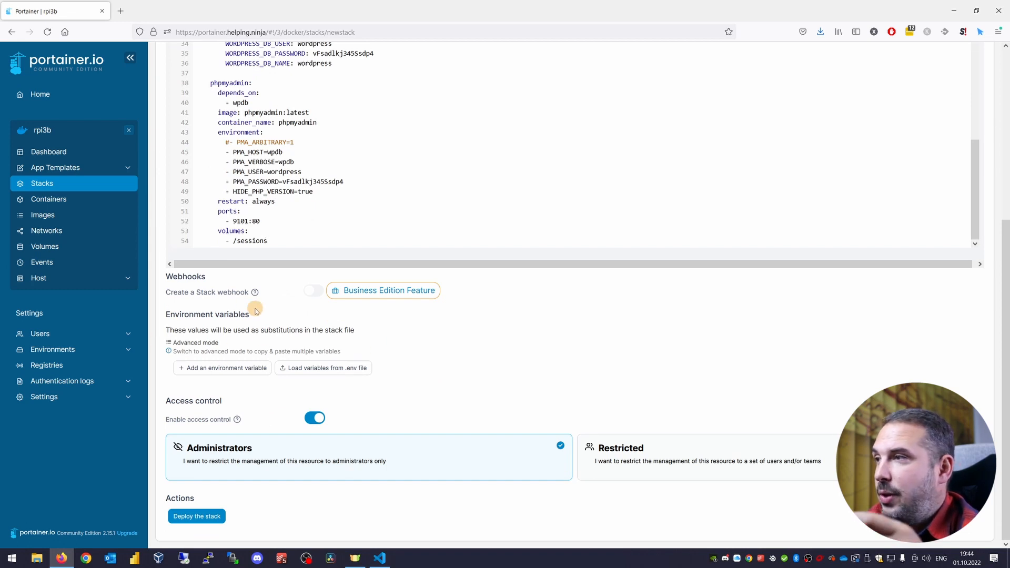
left_click(314, 418)
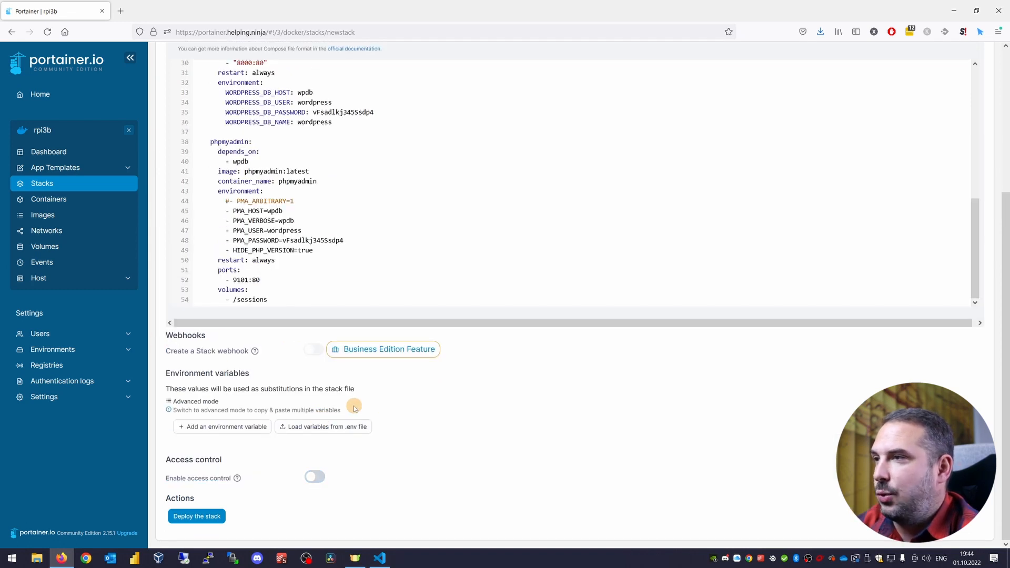
mouse_move(391, 404)
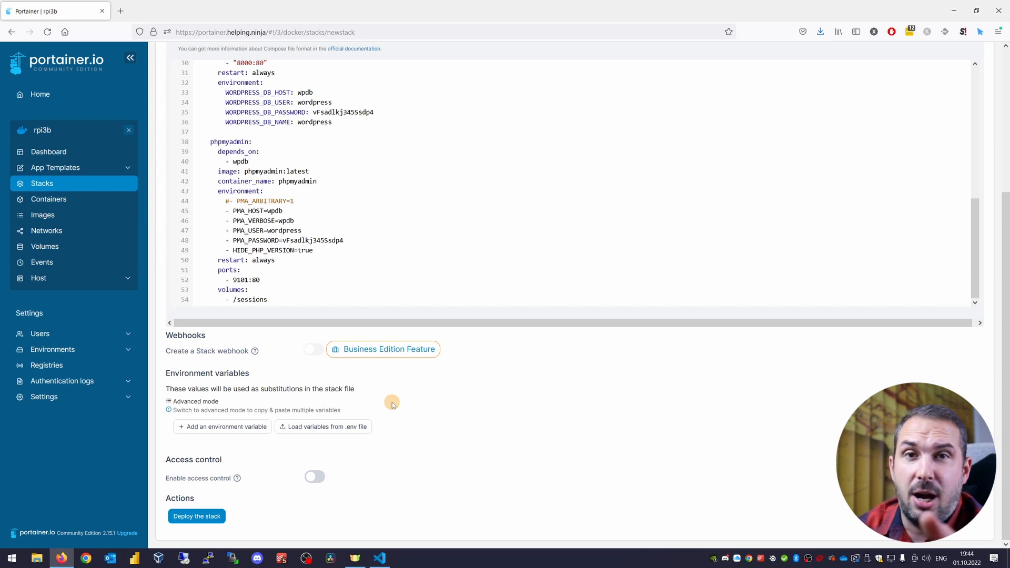
left_click(196, 517)
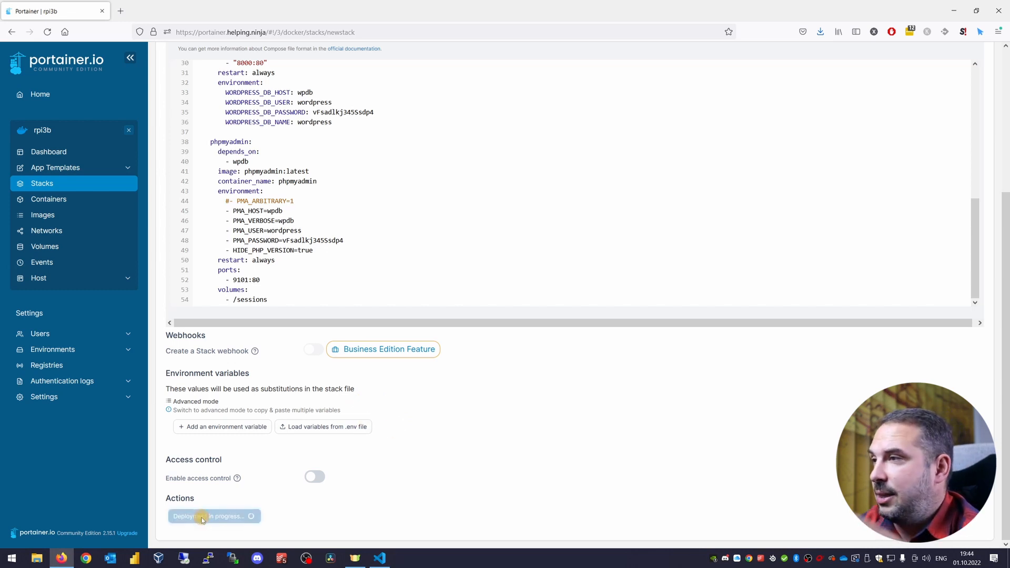
mouse_move(266, 499)
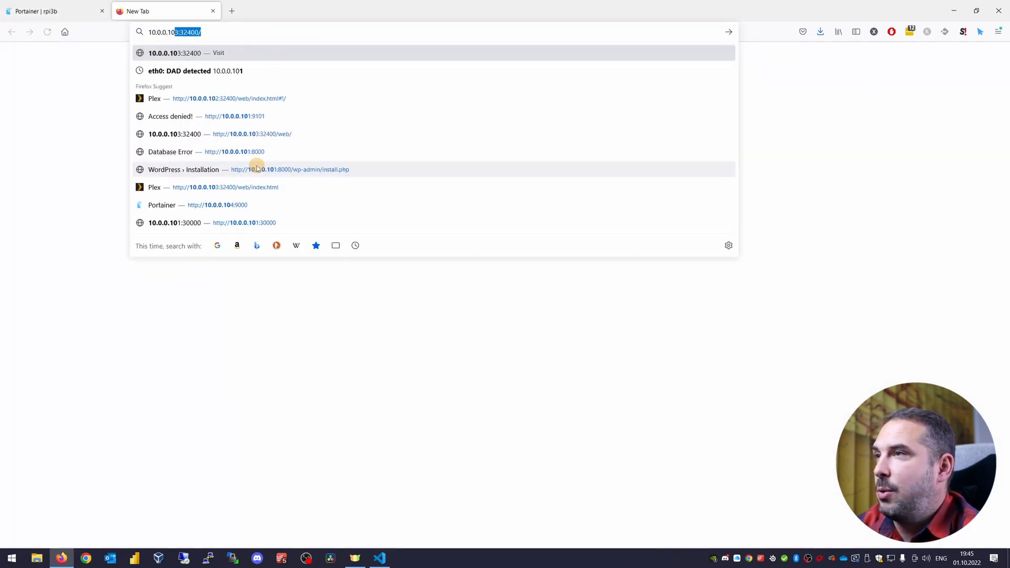
Load the WordPress installer at 10.0.0.101:8000 and continue with English (United States).
type("10.0.0.101:30000/")
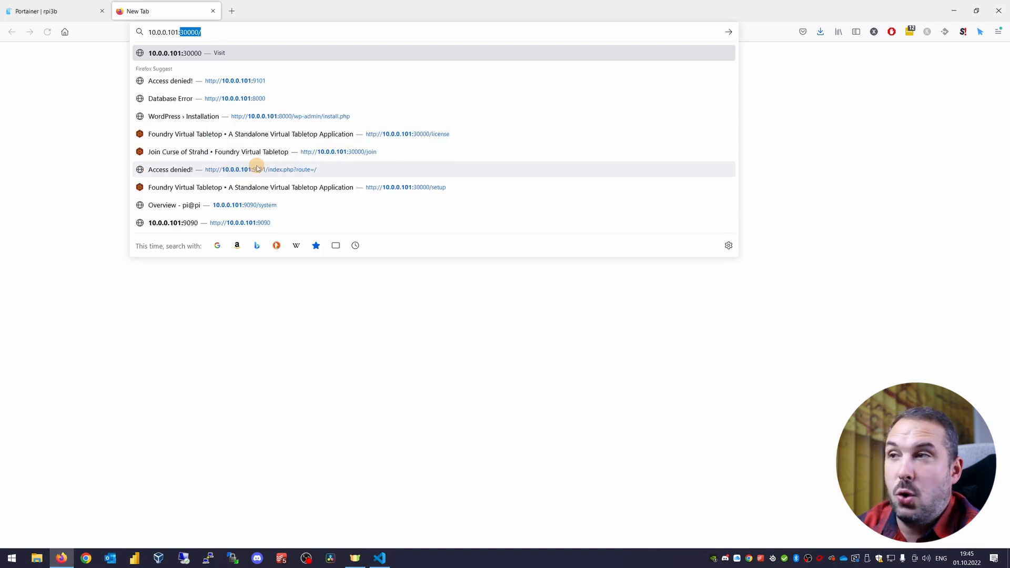
left_click(235, 98)
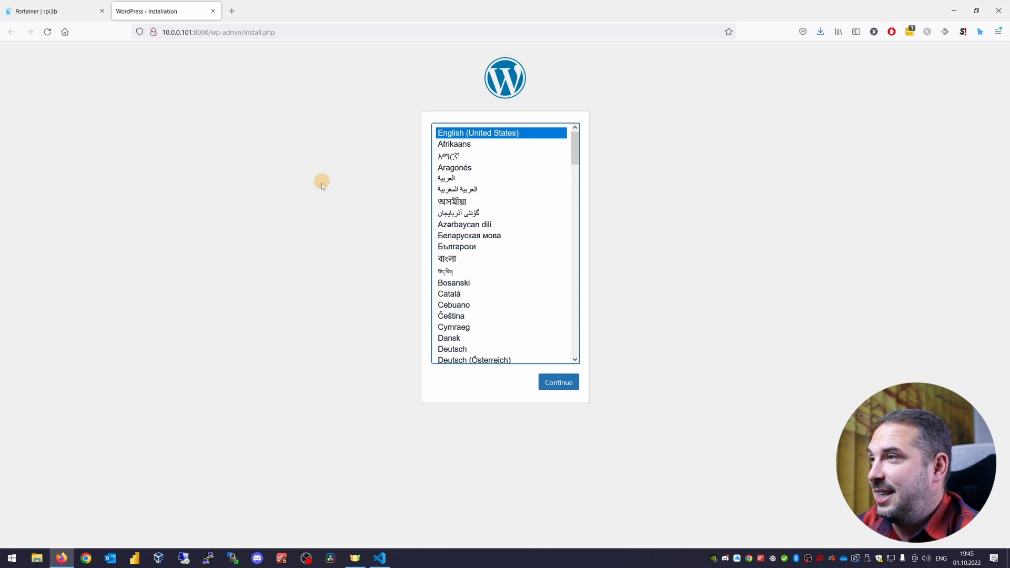
left_click(558, 382)
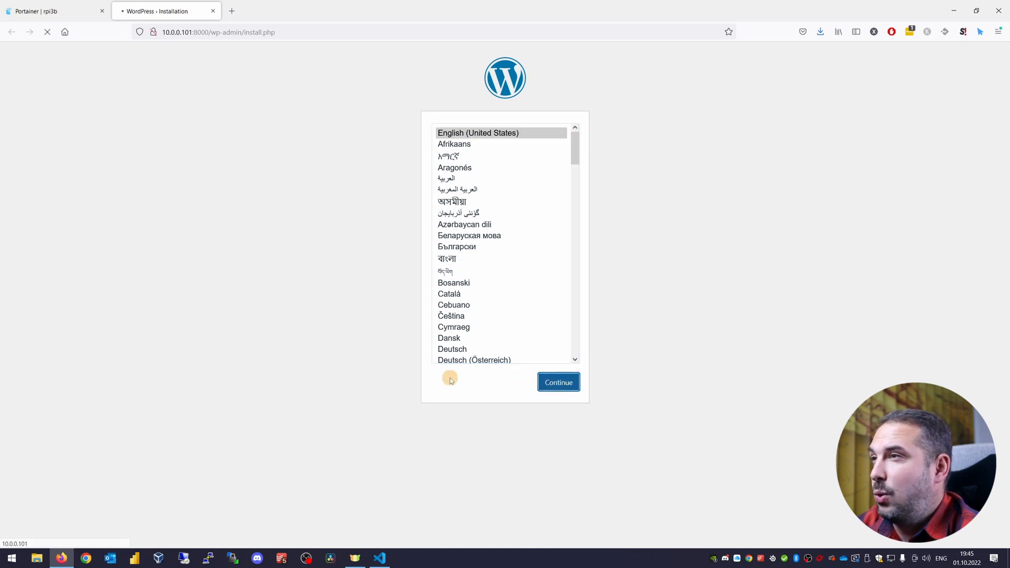
left_click(558, 382)
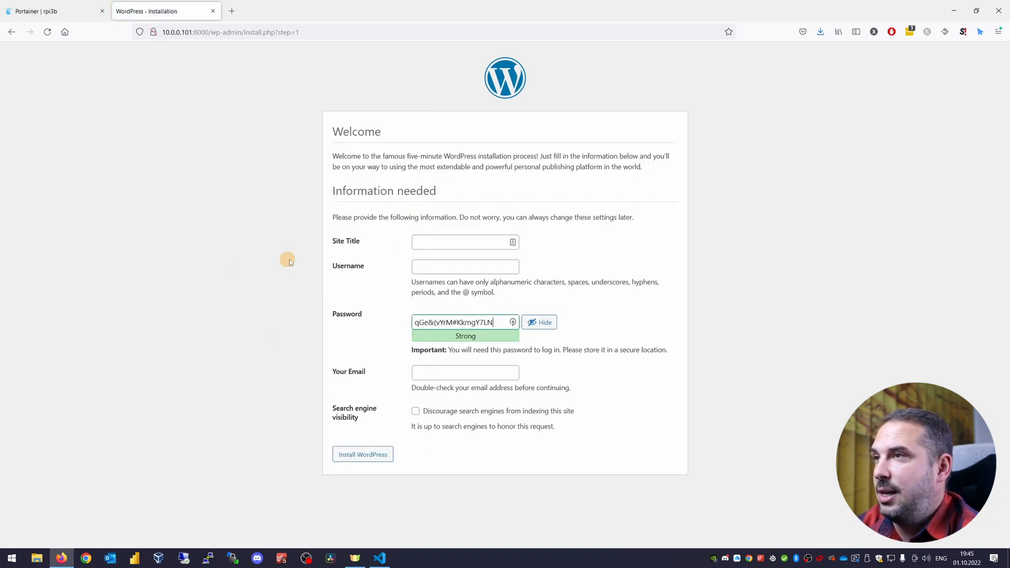
mouse_move(299, 254)
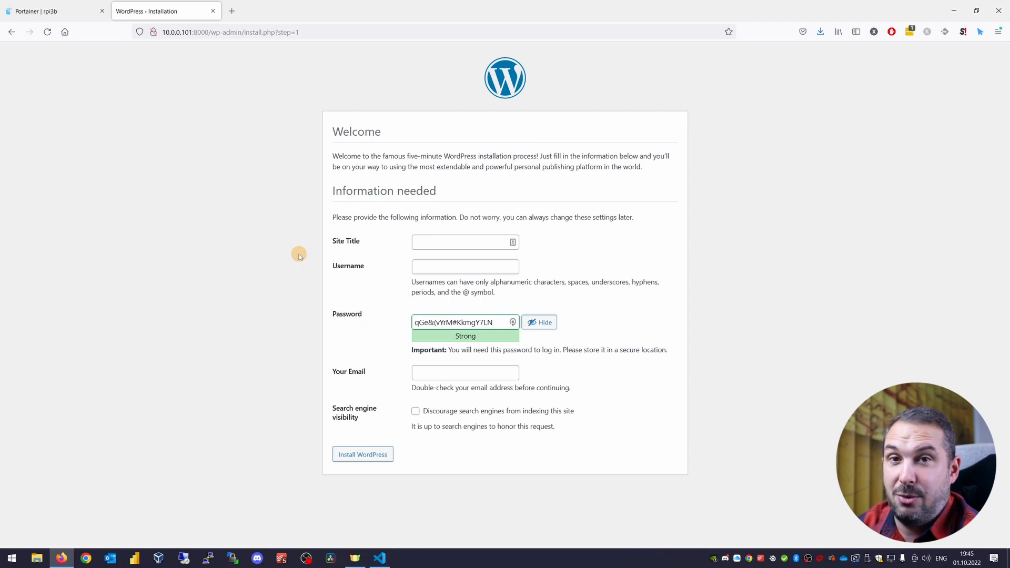
left_click(207, 557)
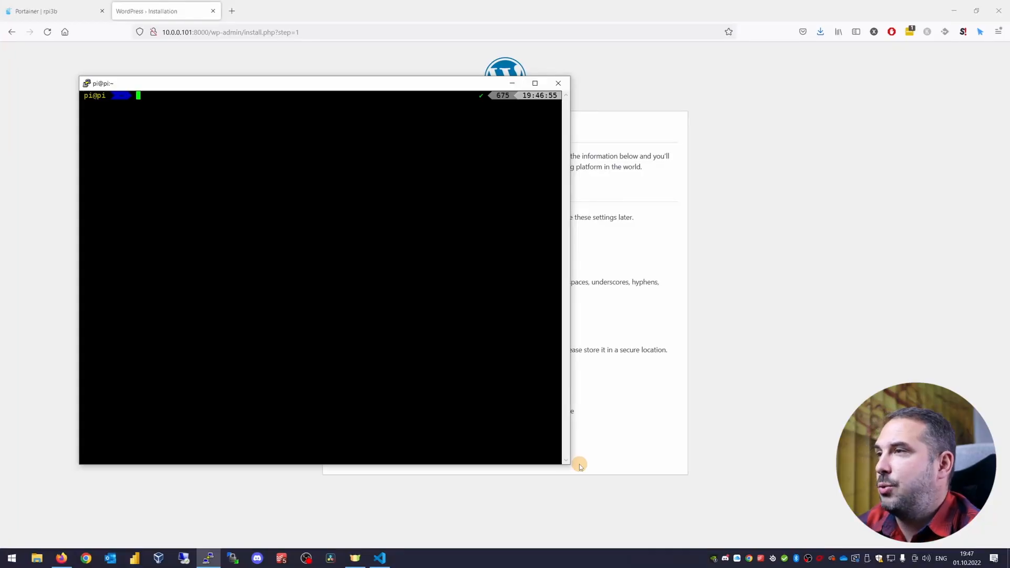
Create ~/docker/portainer, write docker-compose.yml with nano, and start it with docker compose up -d.
left_click(535, 83)
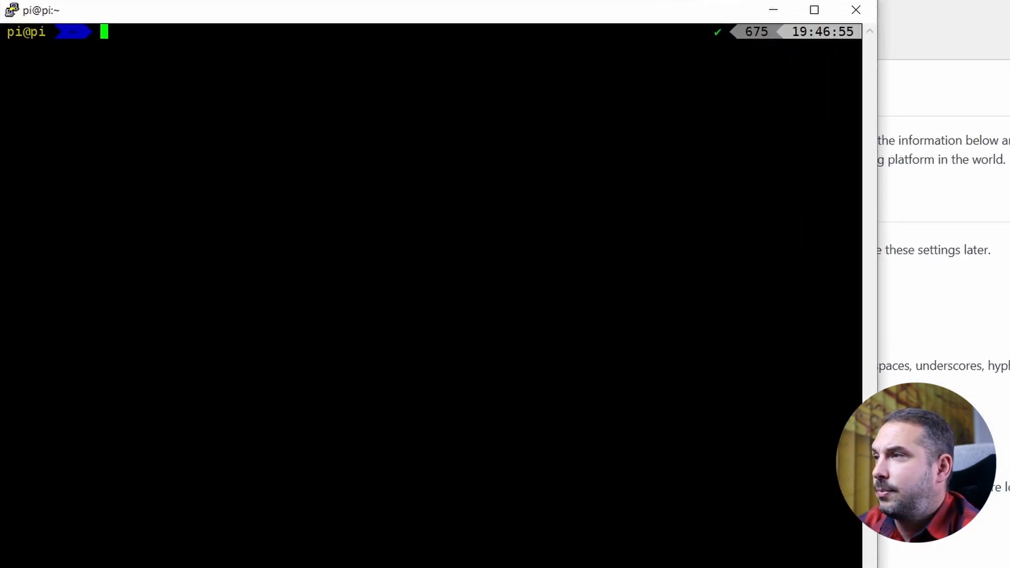
type("mkdir -p ~/dock")
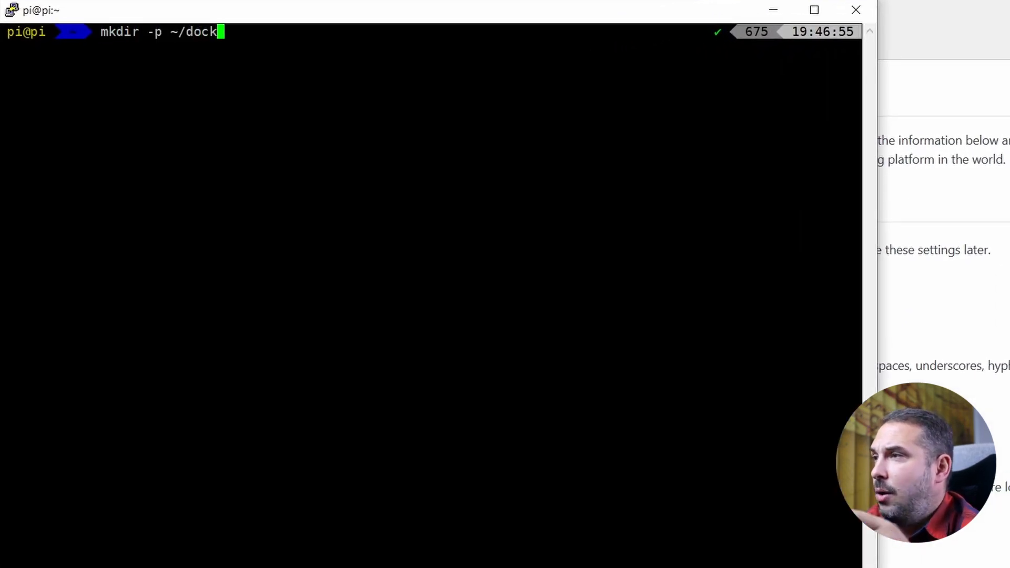
type("er/portainer")
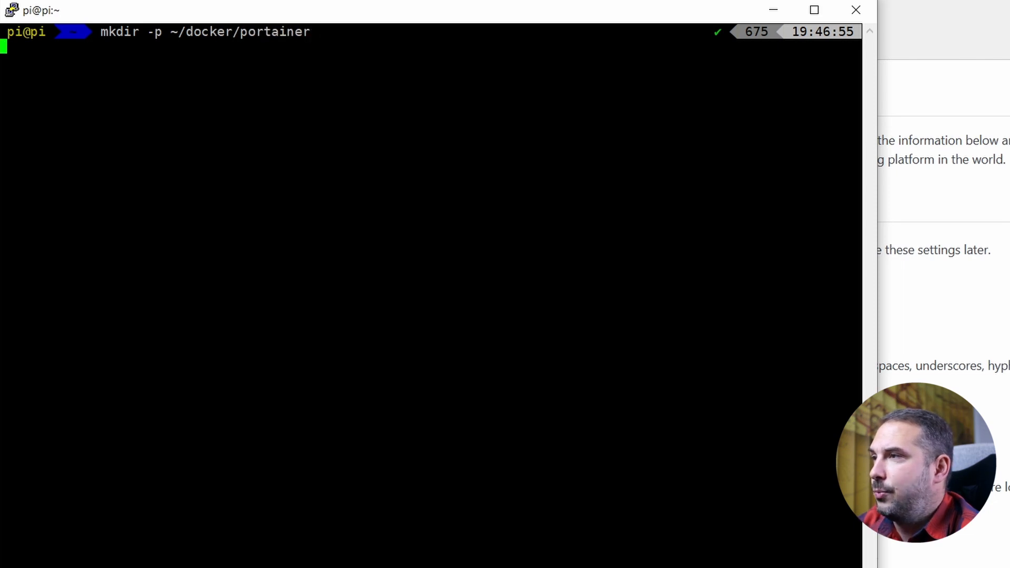
type("cd ~/docker/portainer")
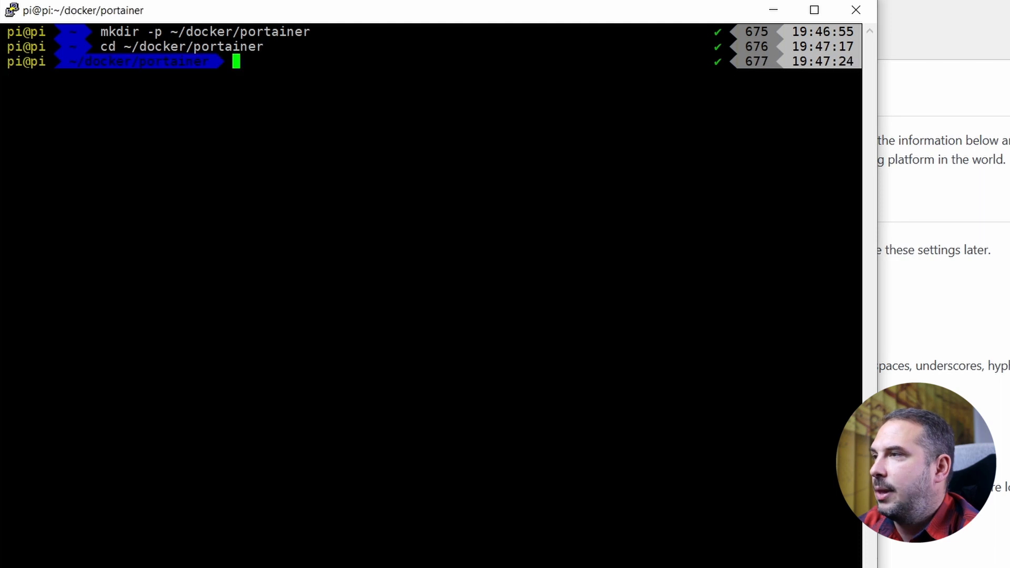
type("nano doc")
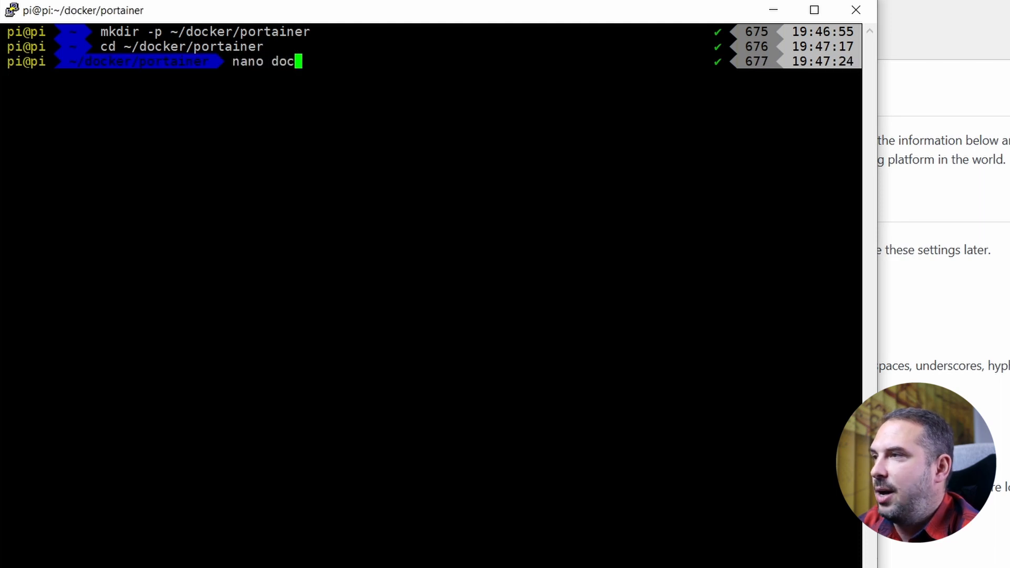
type("ker-compose")
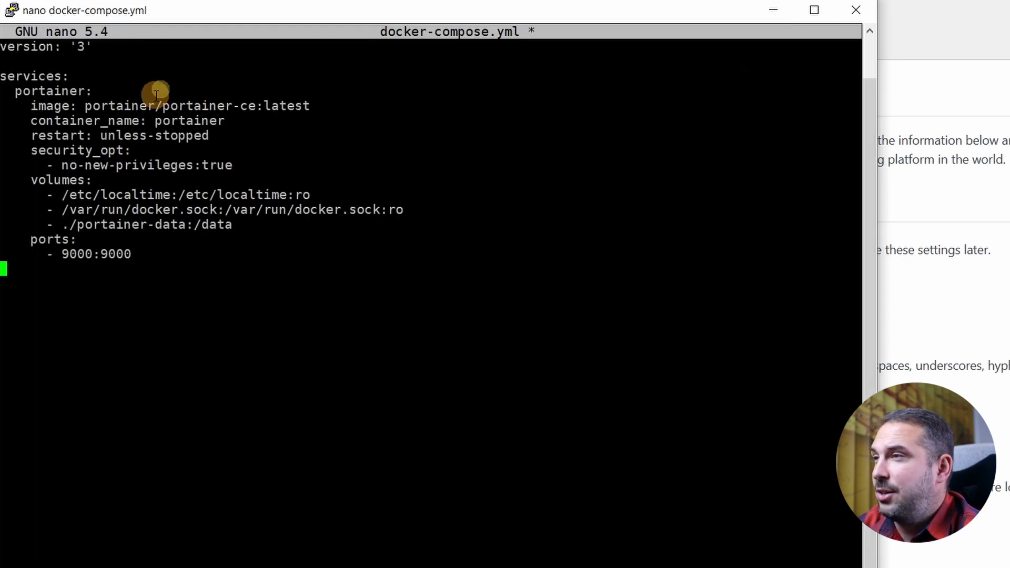
mouse_move(317, 361)
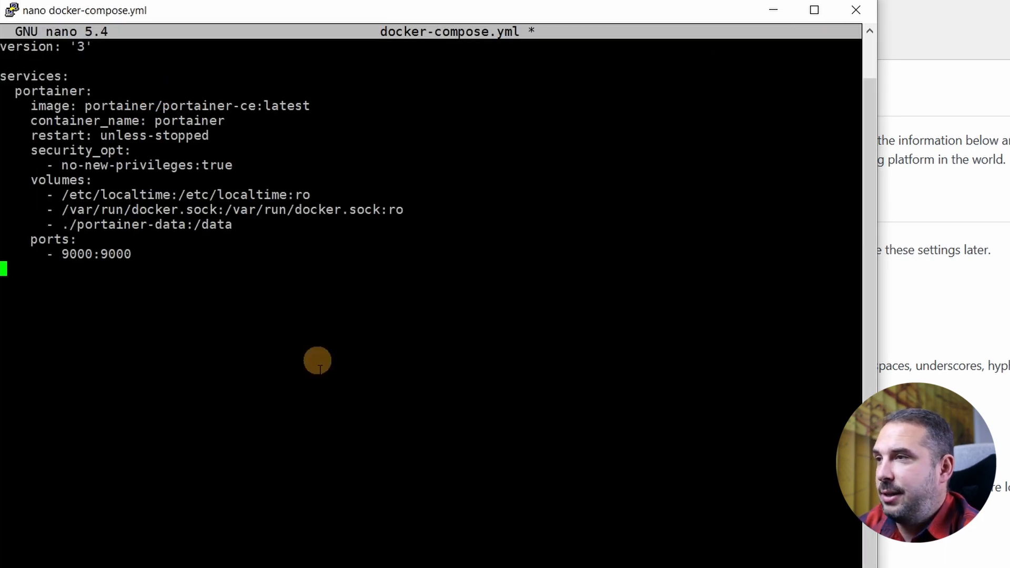
mouse_move(361, 437)
type("docker compose up")
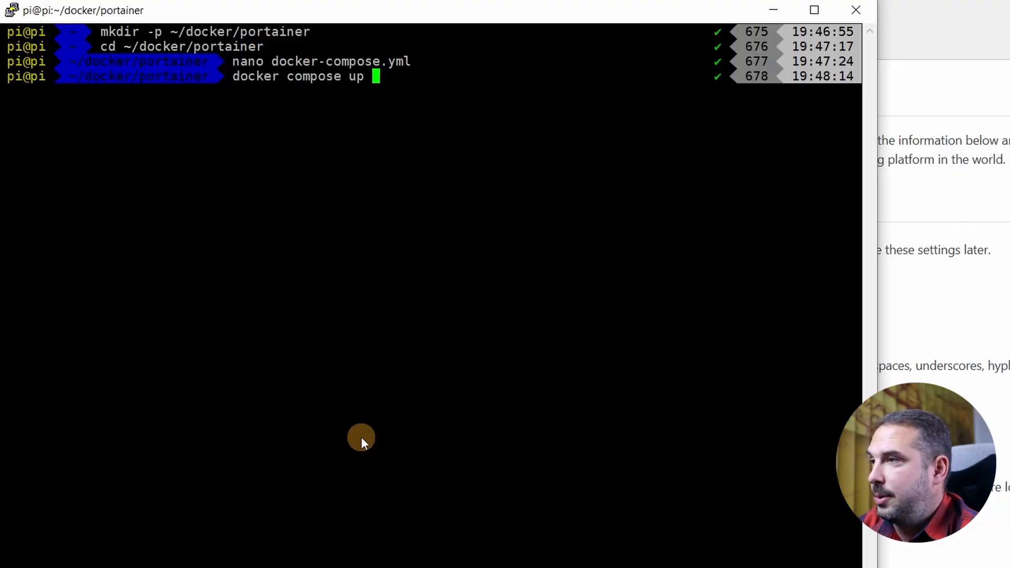
type("-d")
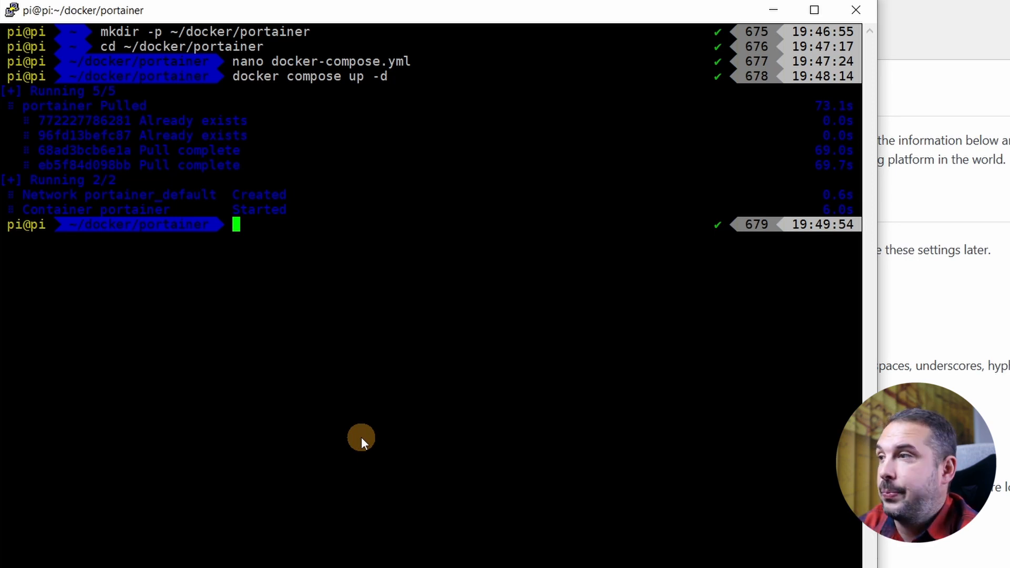
Open Portainer at 10.0.0.138, enter the admin password, and reveal the restore-from-backup option.
type("1")
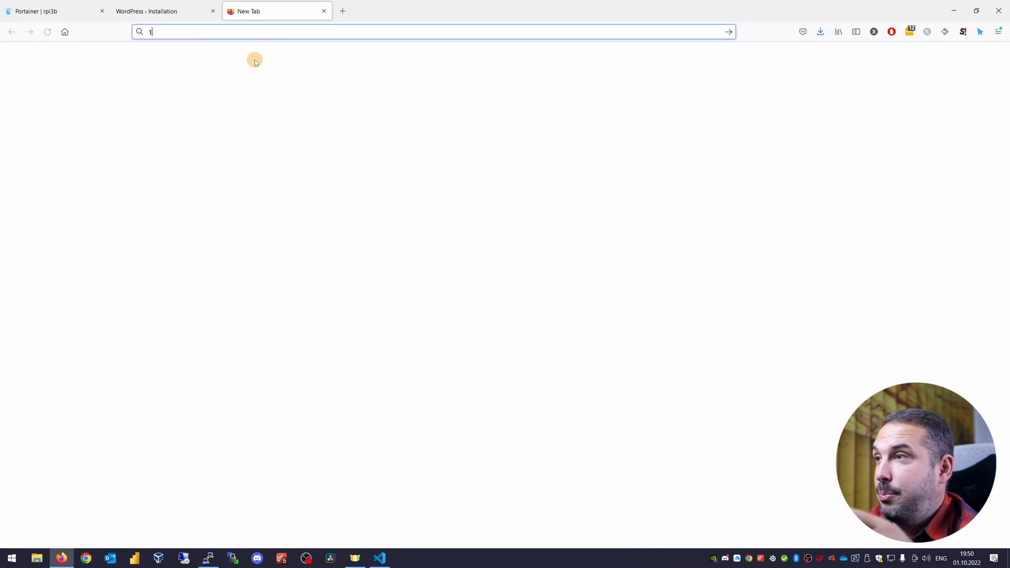
type("0.0.0.138/")
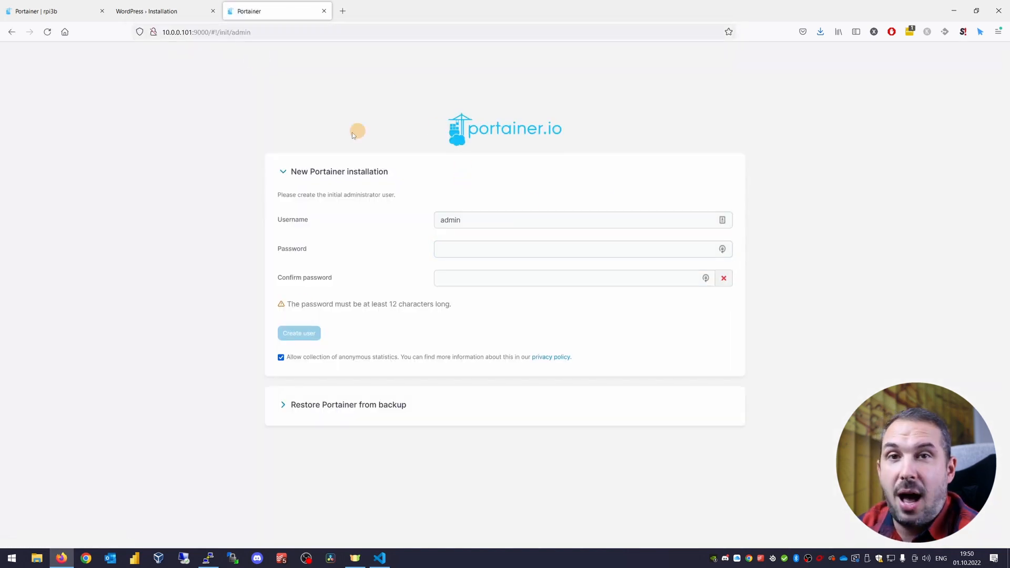
type("•••••")
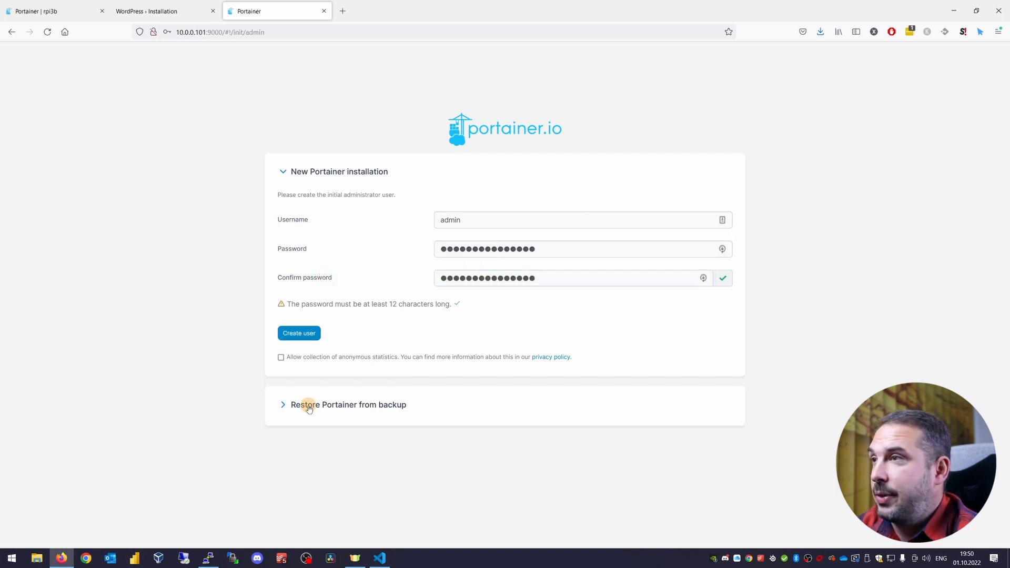
left_click(299, 333)
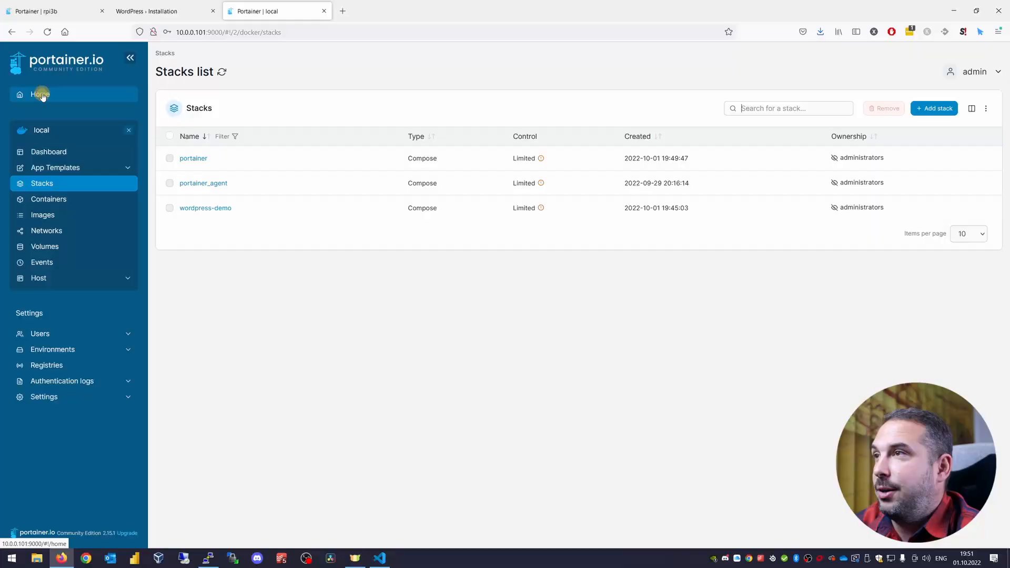
Go back to Portainer's Home page listing the environments.
left_click(40, 94)
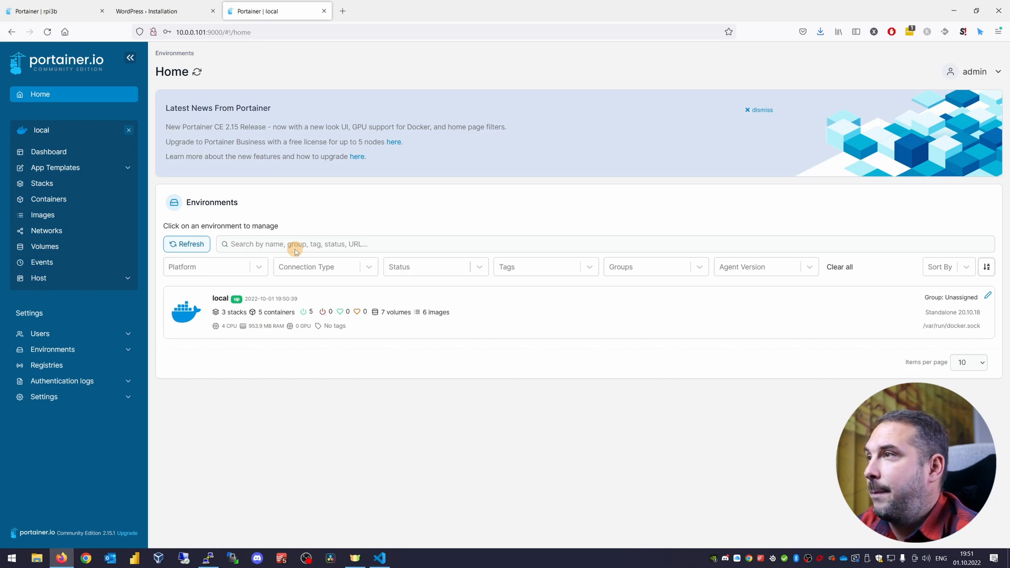
left_click(403, 558)
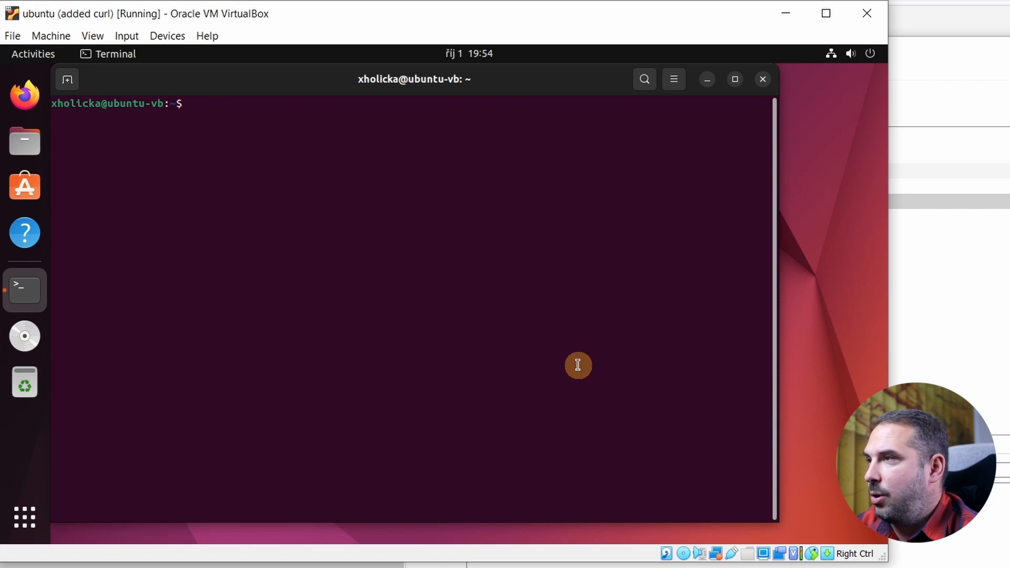
Install Docker with the get-docker curl script and add the user to the docker group.
type("curl -fsSL")
type("sudo usermod -aG")
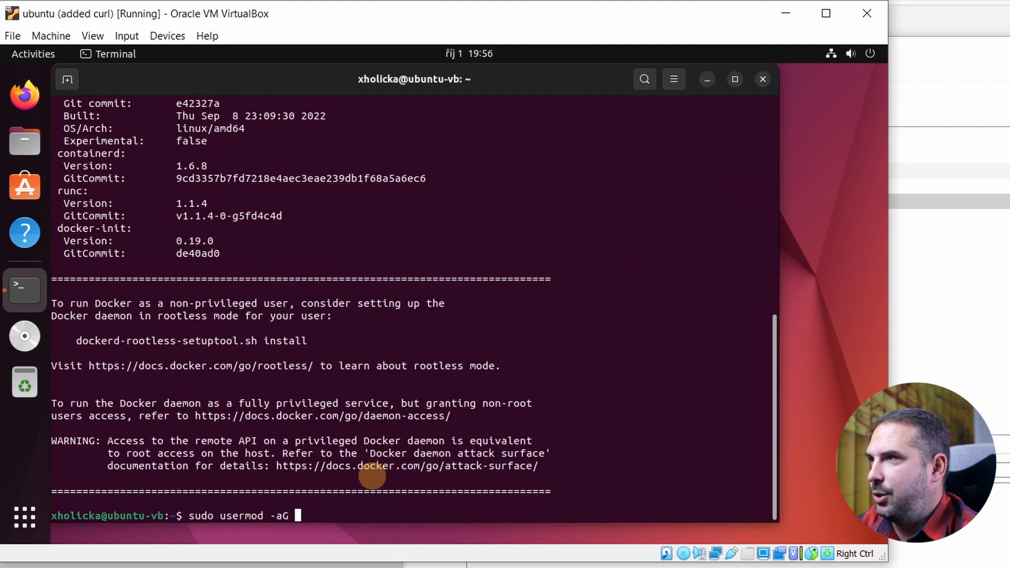
type("docker ${USER}")
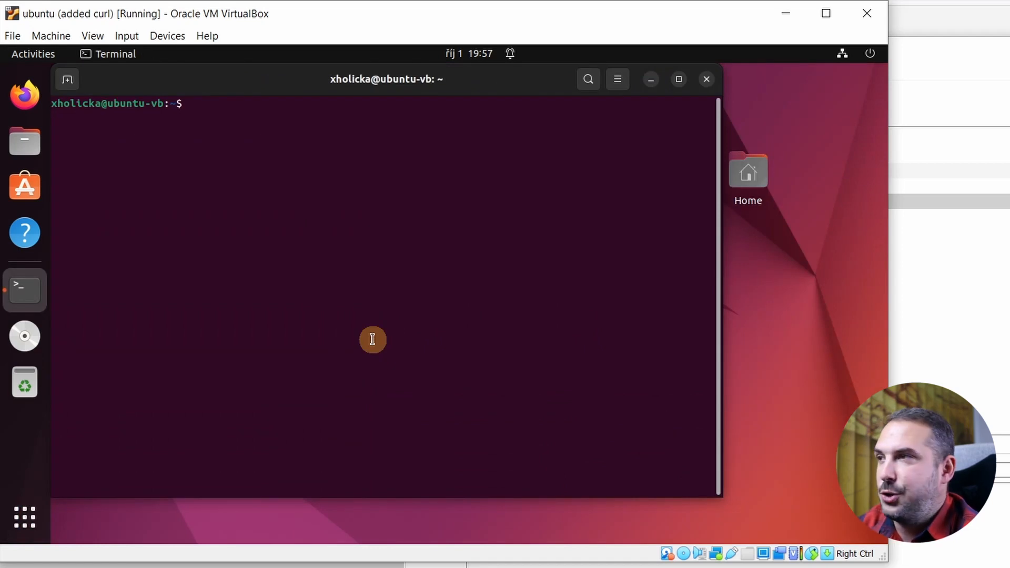
Create ~/docker/portainer_agent with a docker-compose.yml for the agent and start it with docker compose.
type("mkdir -p `")
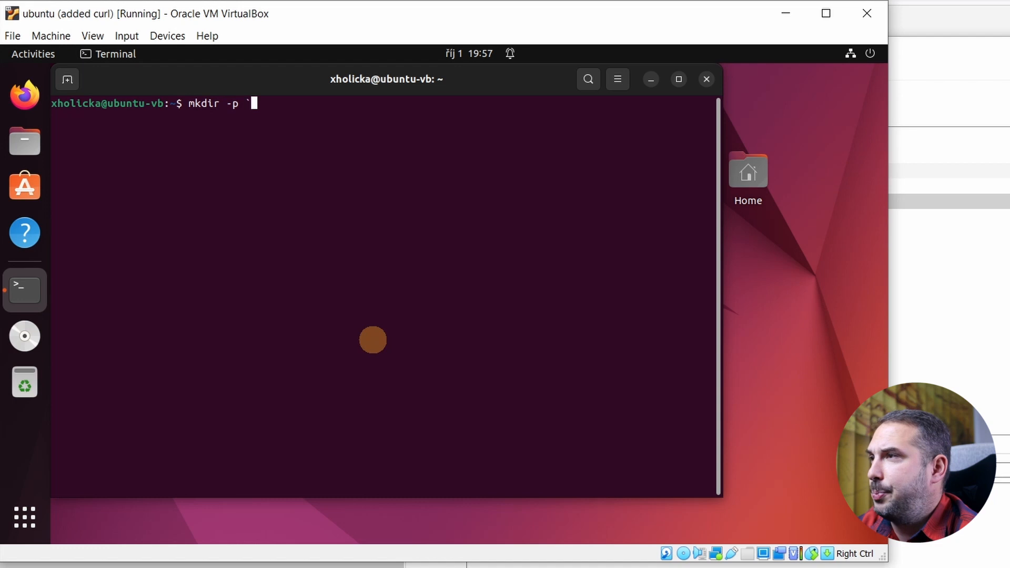
type("~/docker/portainer__")
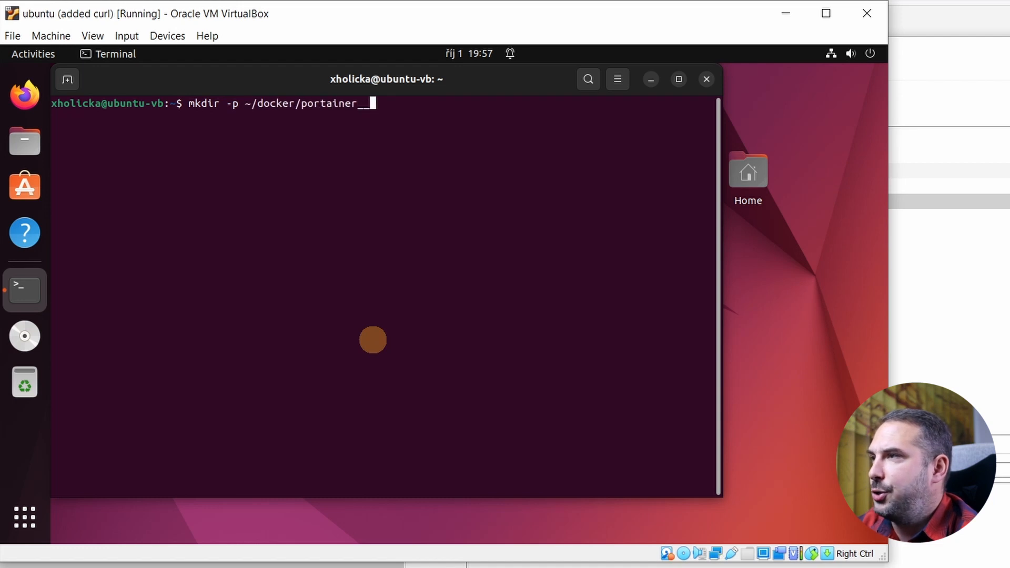
type("agent")
key("Return")
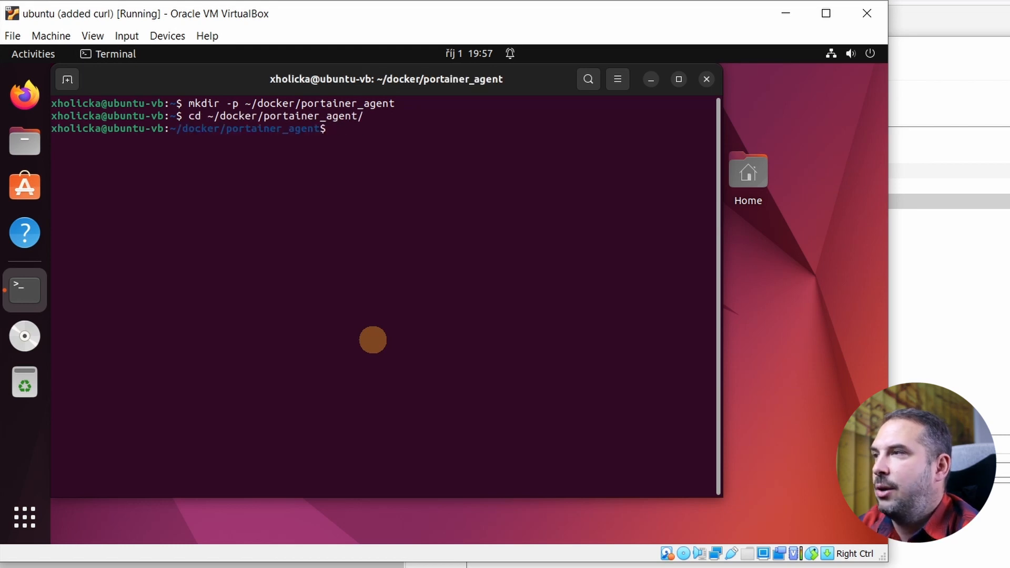
type("nano docker-compose.yml")
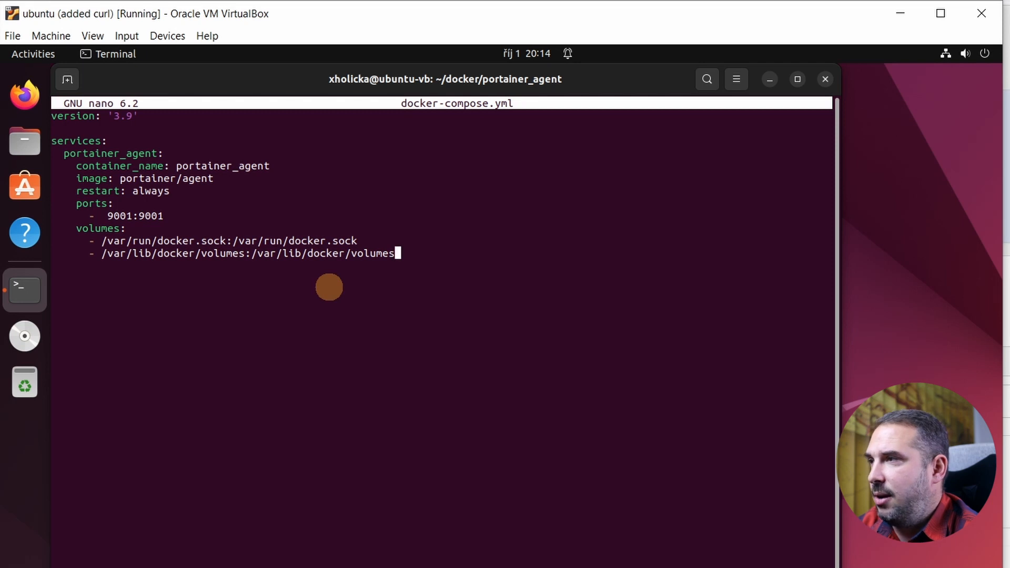
type("docker compose s")
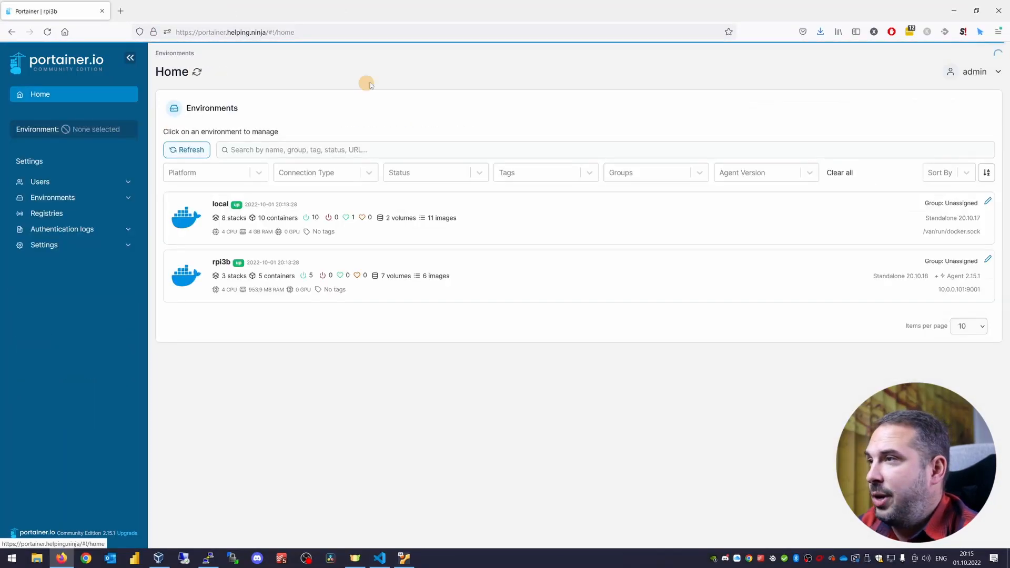
Add a Docker agent environment named ubuntu-vm at 10.0.0.104:9001 and connect it.
left_click(53, 198)
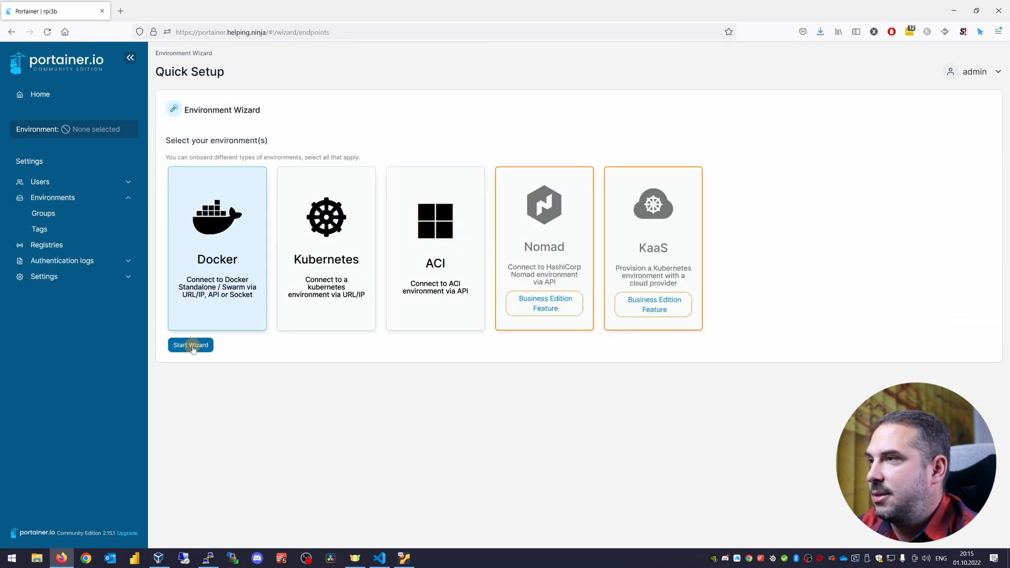
left_click(190, 345)
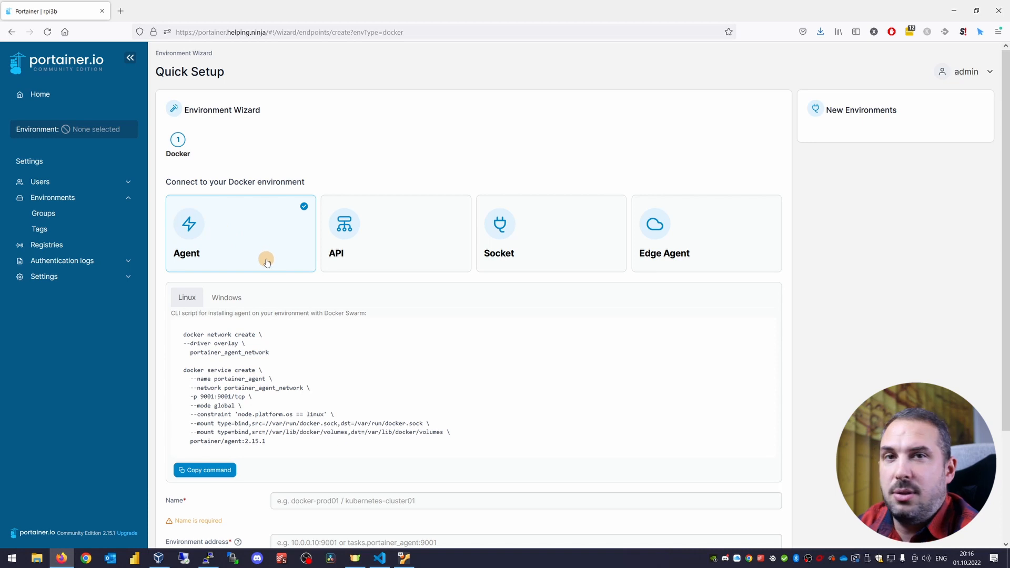
type("u")
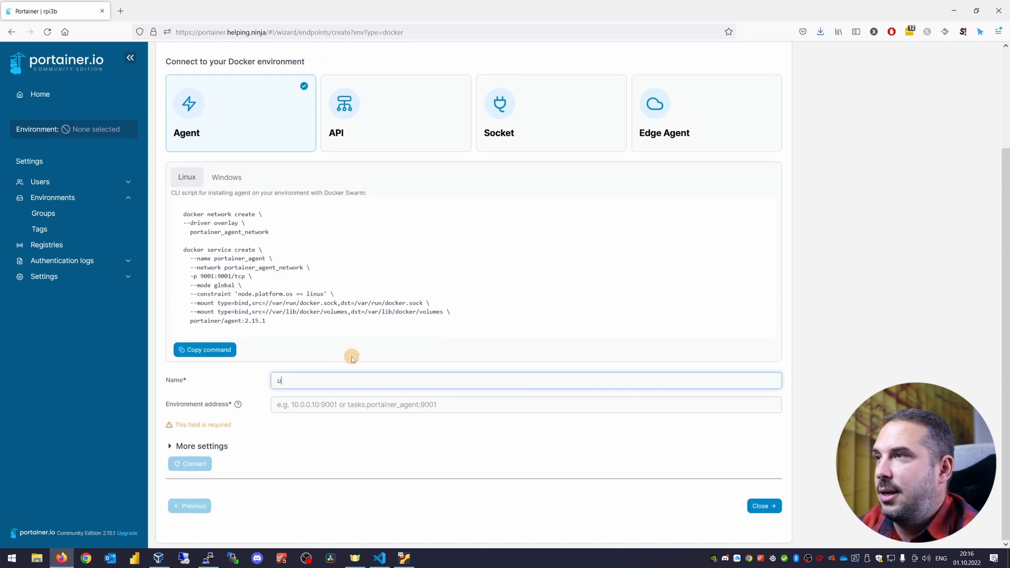
type("buntu-vm")
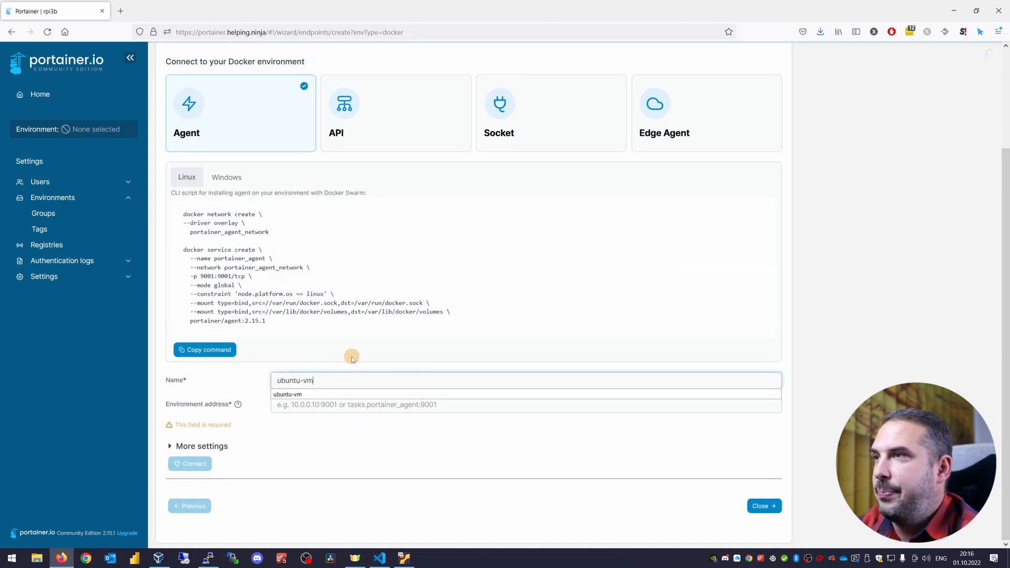
type("10")
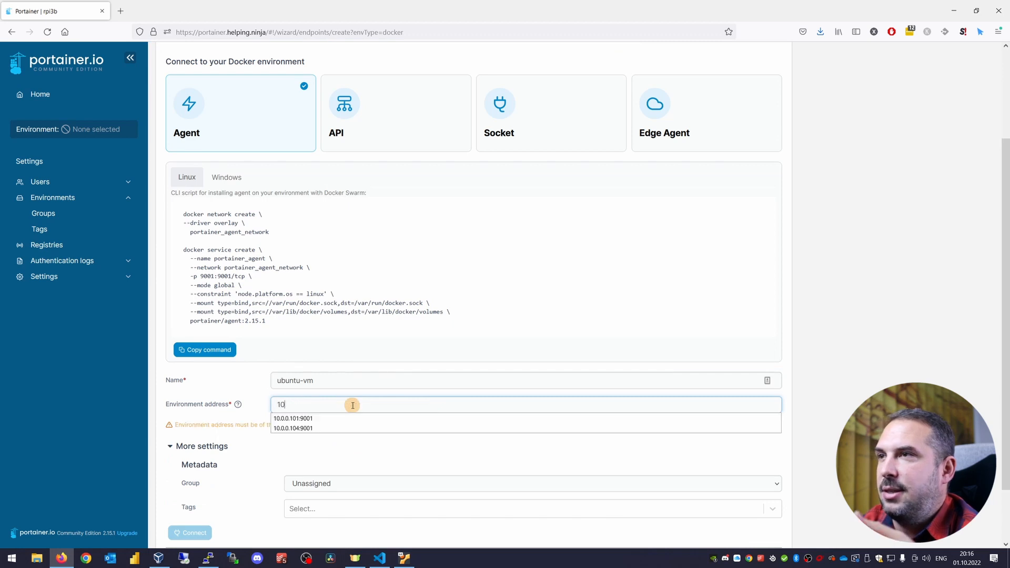
left_click(292, 428)
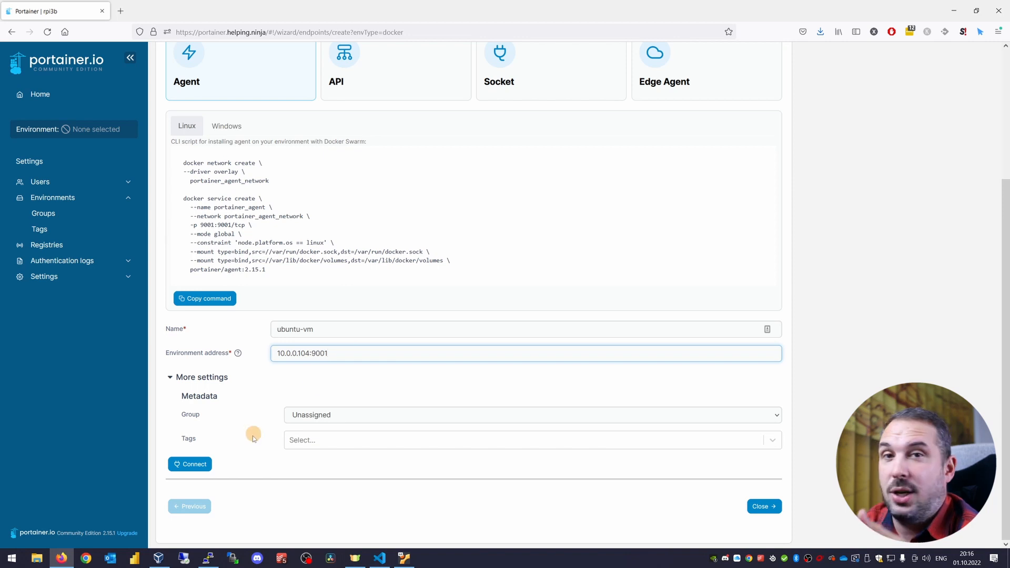
left_click(189, 464)
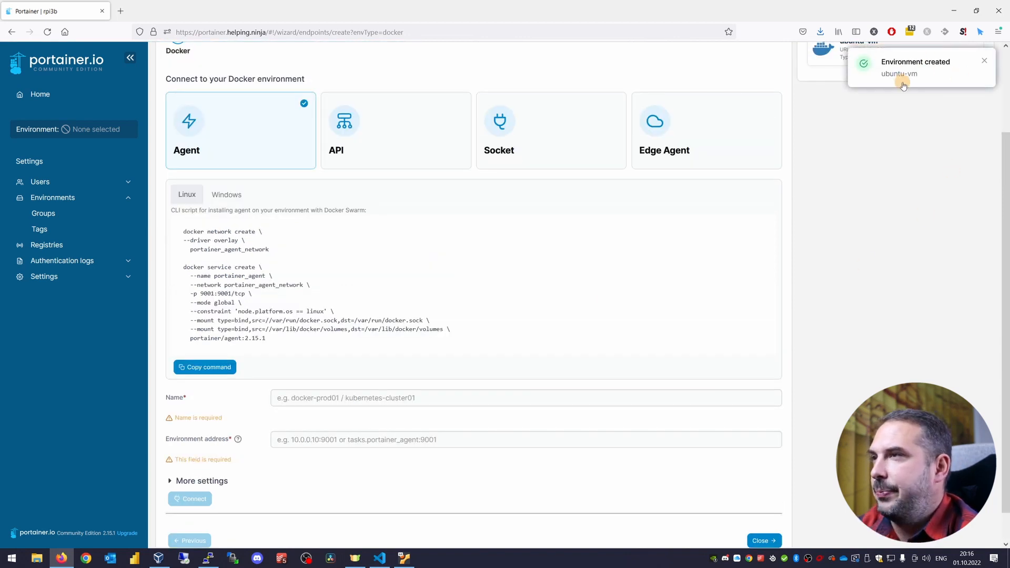
Return Home to see ubuntu-vm listed, then open the local environment's dashboard.
left_click(763, 540)
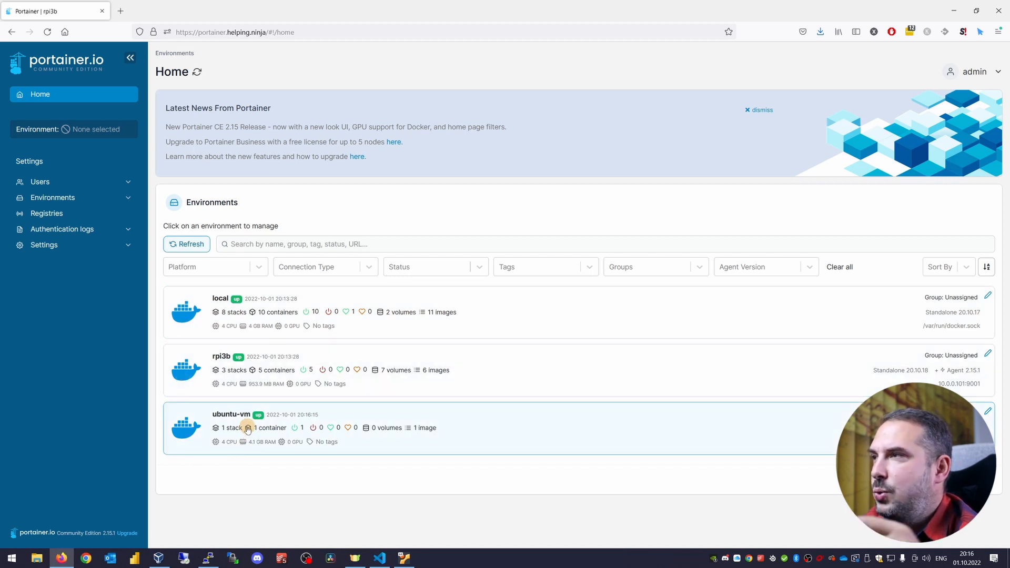
mouse_move(232, 418)
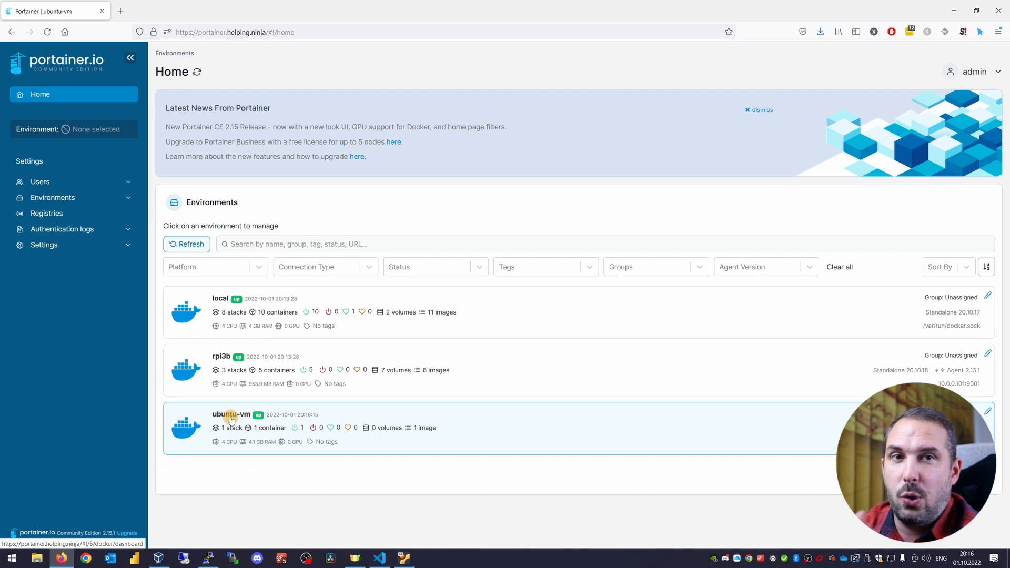
left_click(220, 298)
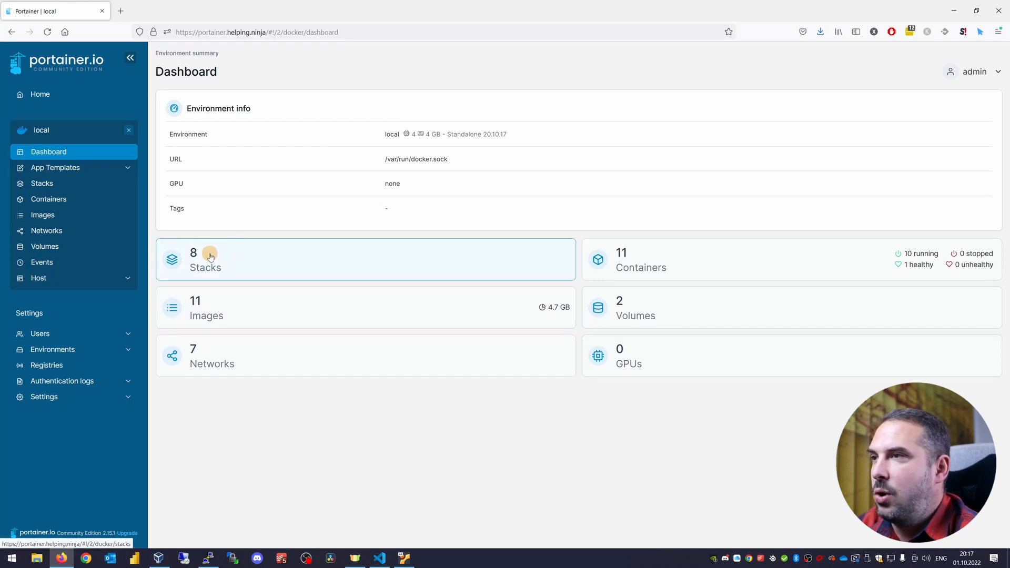
Open the local stacks list and select the custom-hello-world stack.
left_click(205, 259)
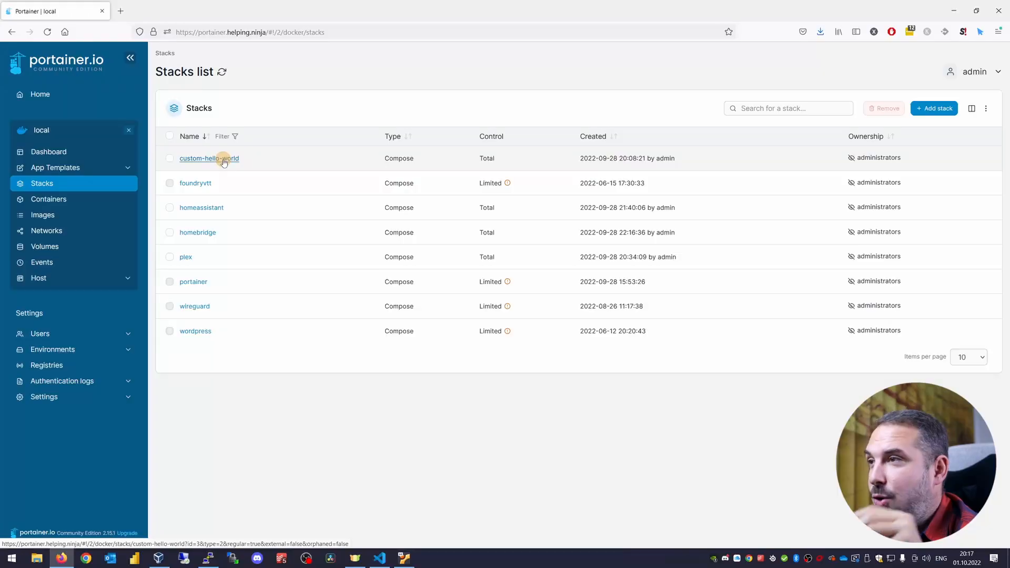
left_click(208, 158)
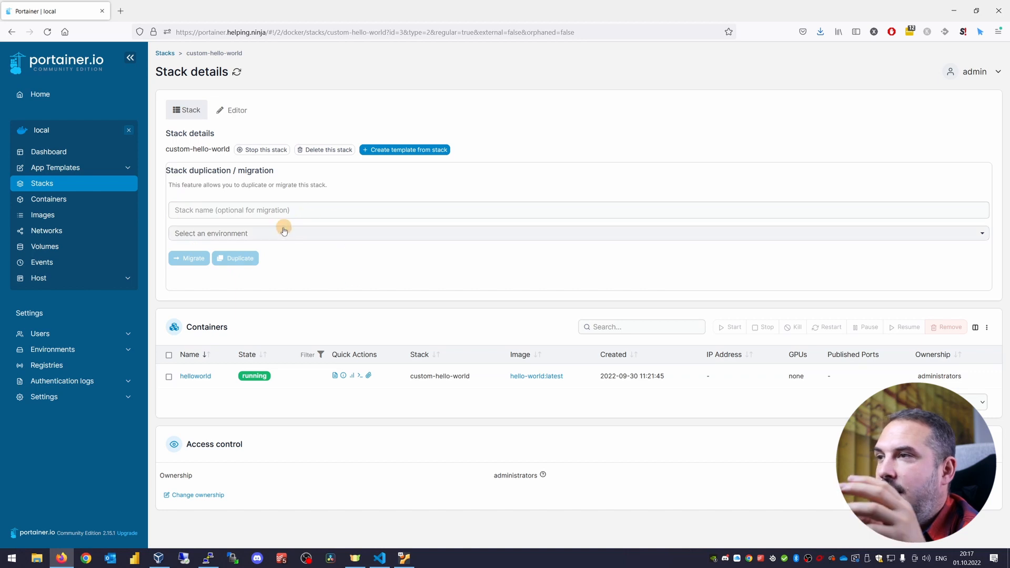
Select ubuntu-vm as the migration target, click Migrate, and confirm the persistent-volume warning.
left_click(283, 233)
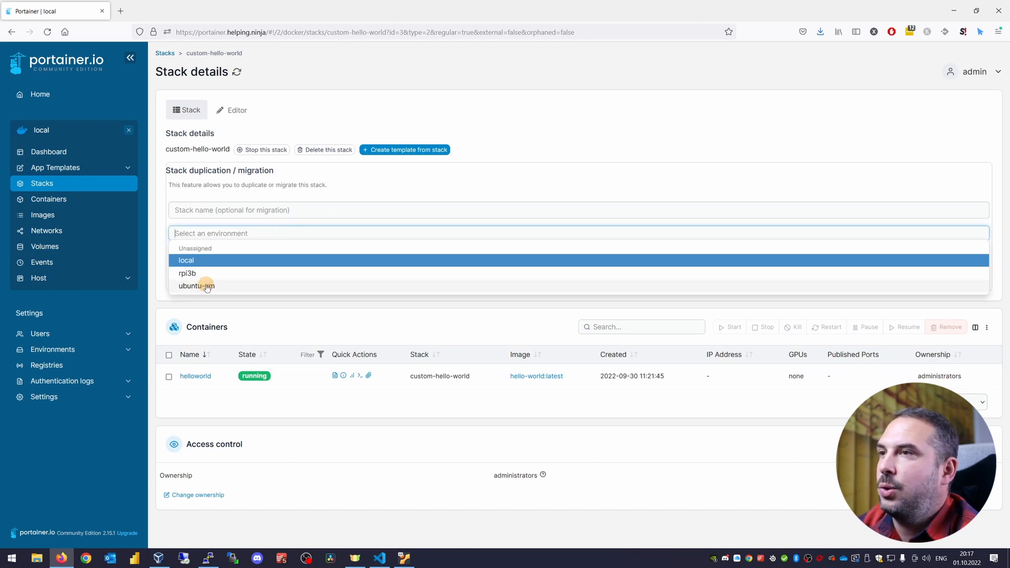
left_click(196, 285)
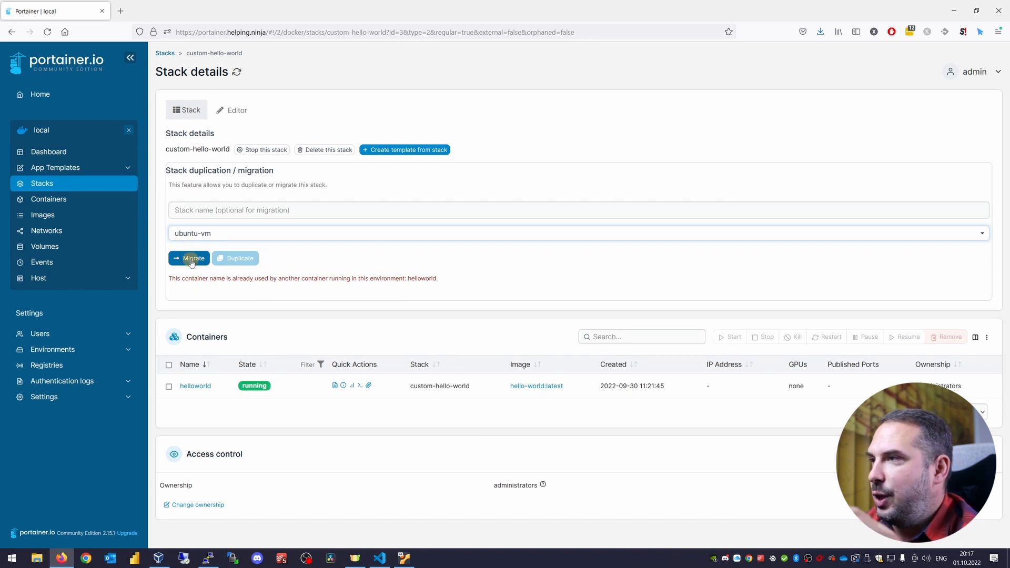
left_click(189, 258)
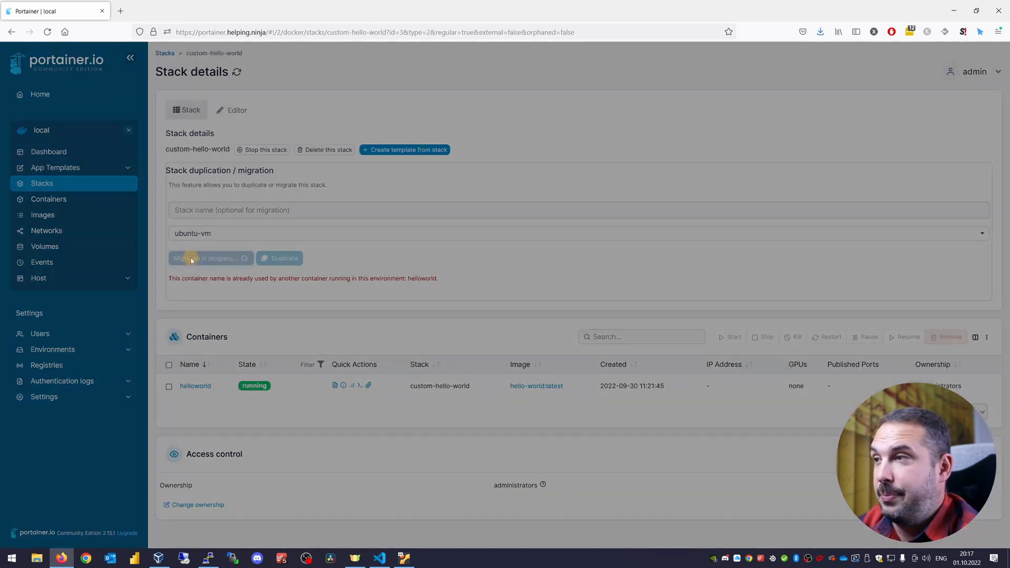
left_click(206, 258)
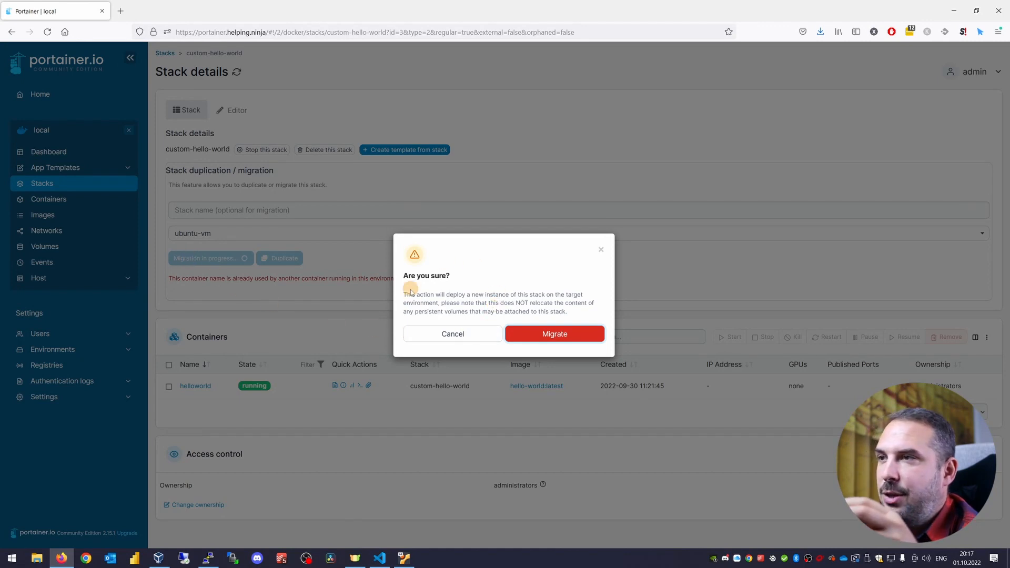
mouse_move(586, 321)
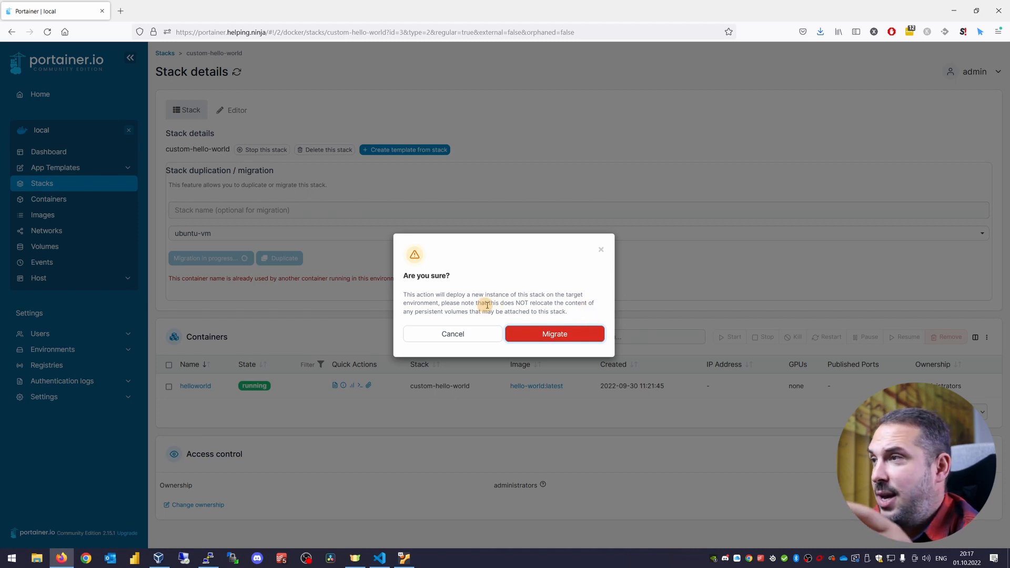
mouse_move(585, 319)
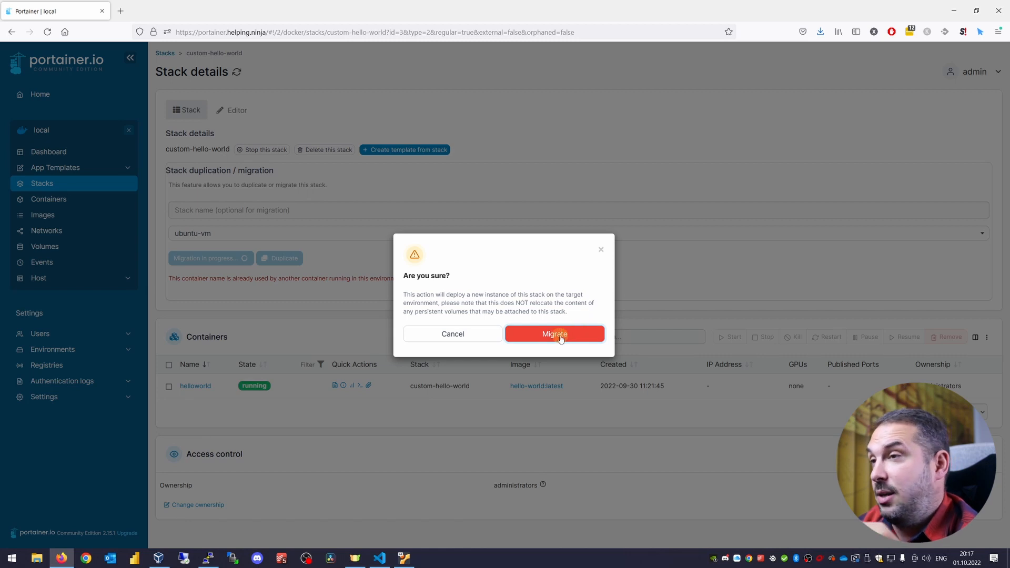
left_click(554, 334)
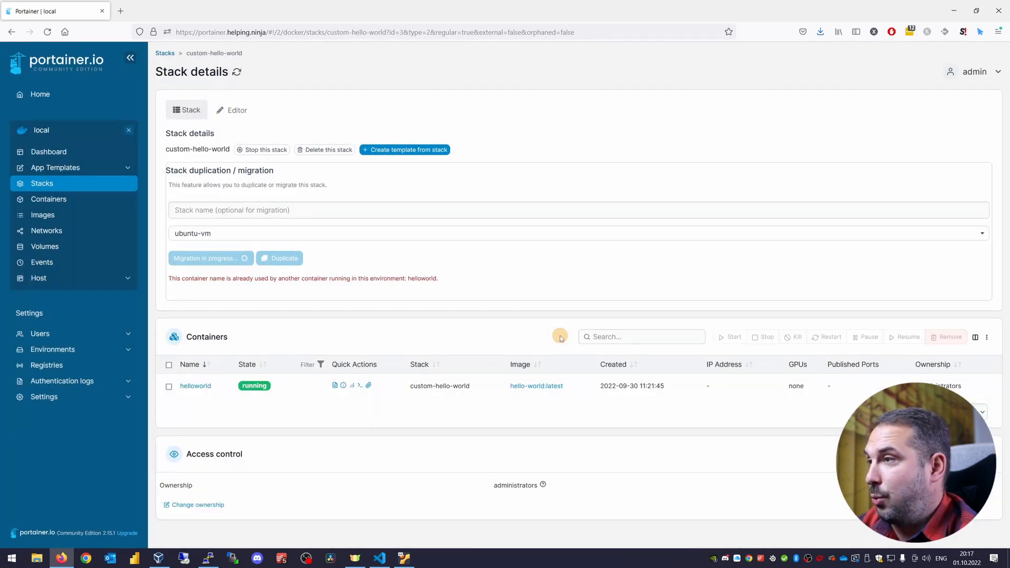